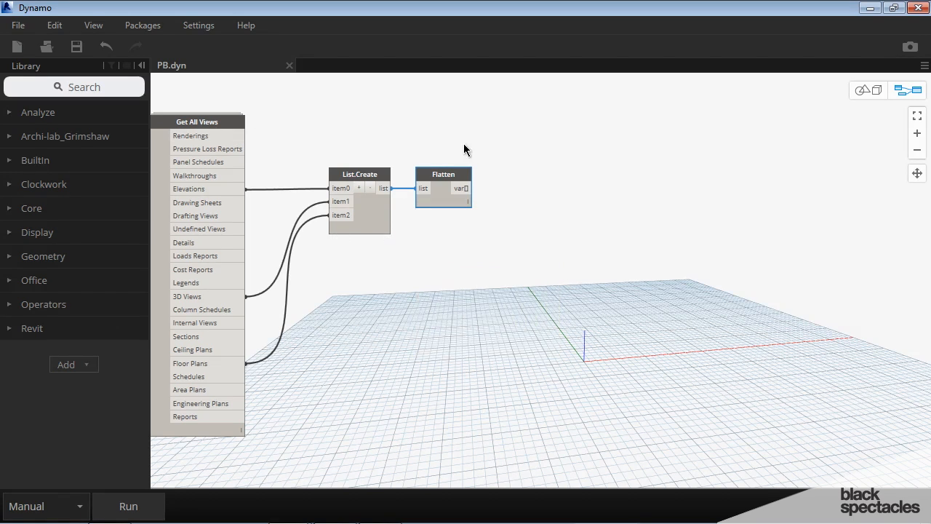
pyautogui.moveTo(481, 144)
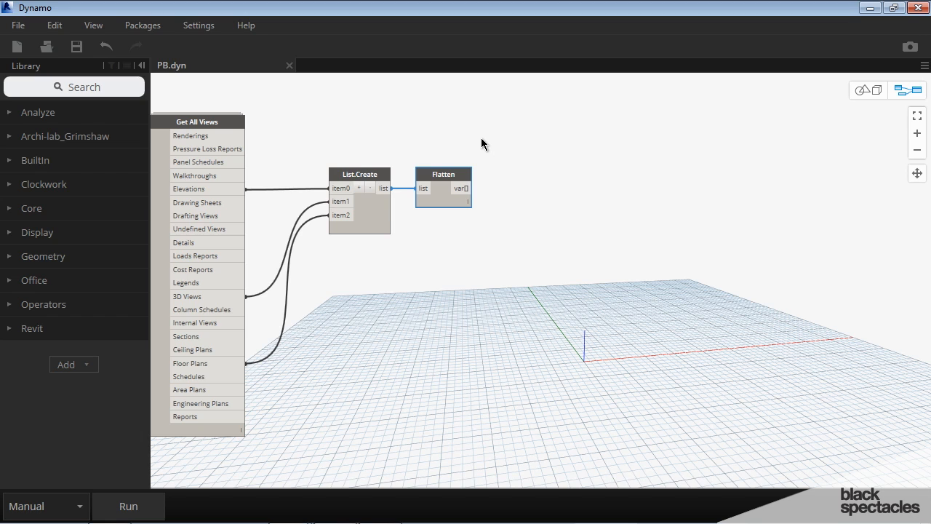
# Add GetParameterValueByName fed by Flatten, with a code block "Sheet Number" as the parameter name
pyautogui.write('gete parameter')
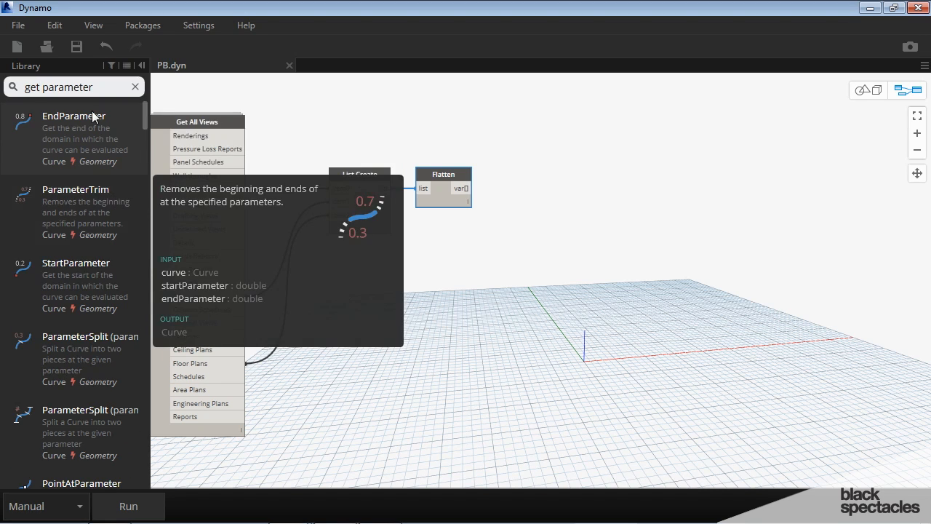
pyautogui.write('by nvalue')
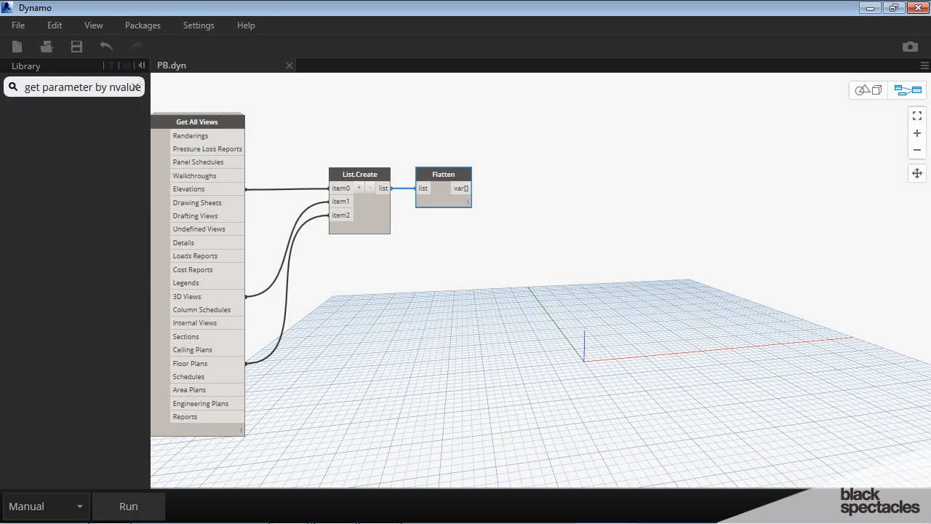
pyautogui.moveTo(119, 105)
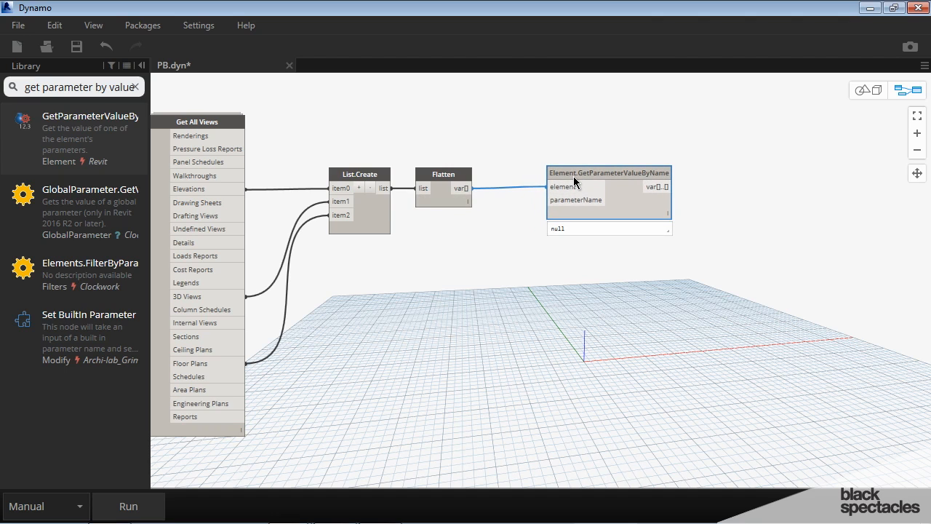
pyautogui.click(500, 134)
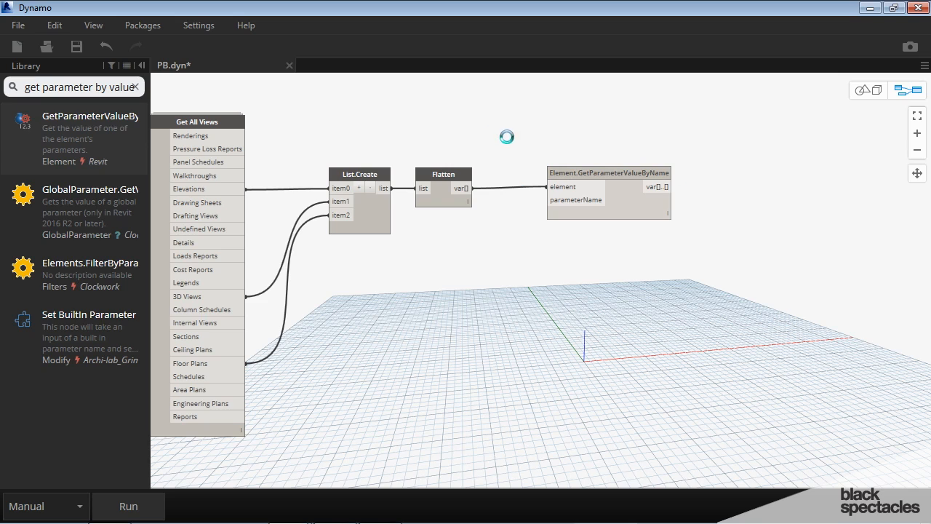
pyautogui.doubleClick(506, 137)
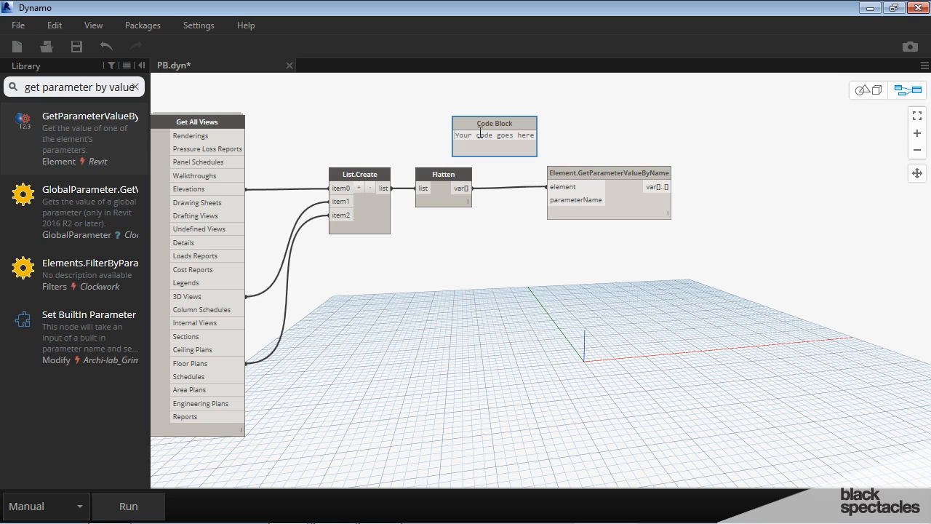
pyautogui.write('"Sheet Num"')
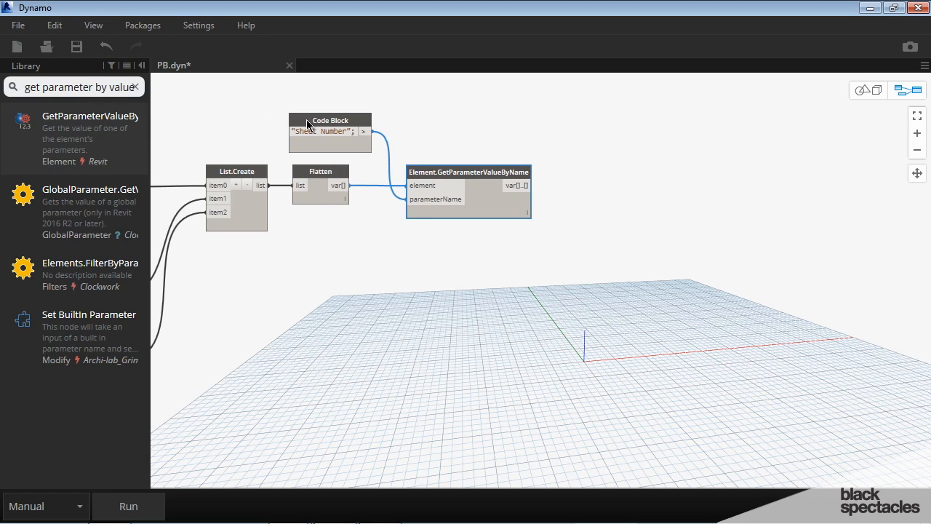
# Add an == node comparing the Sheet Number values against a "---" code block
pyautogui.click(134, 87)
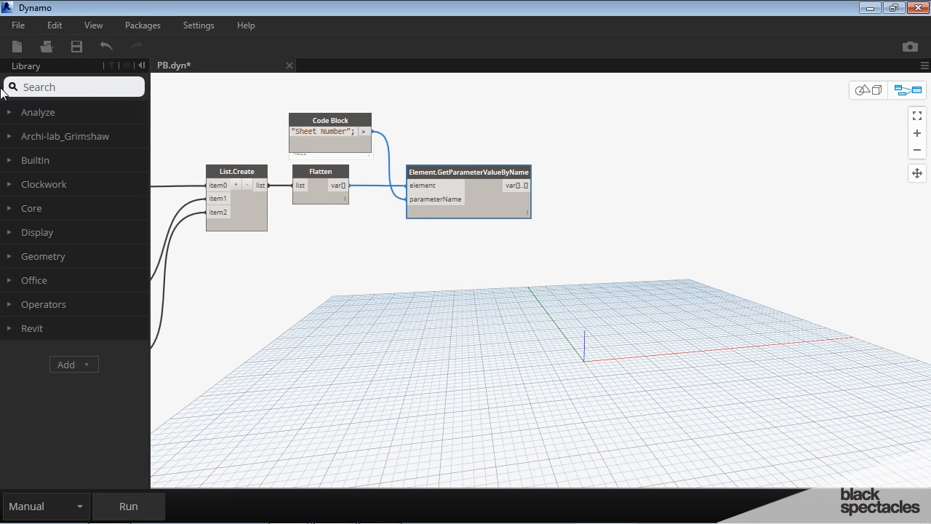
pyautogui.write('++')
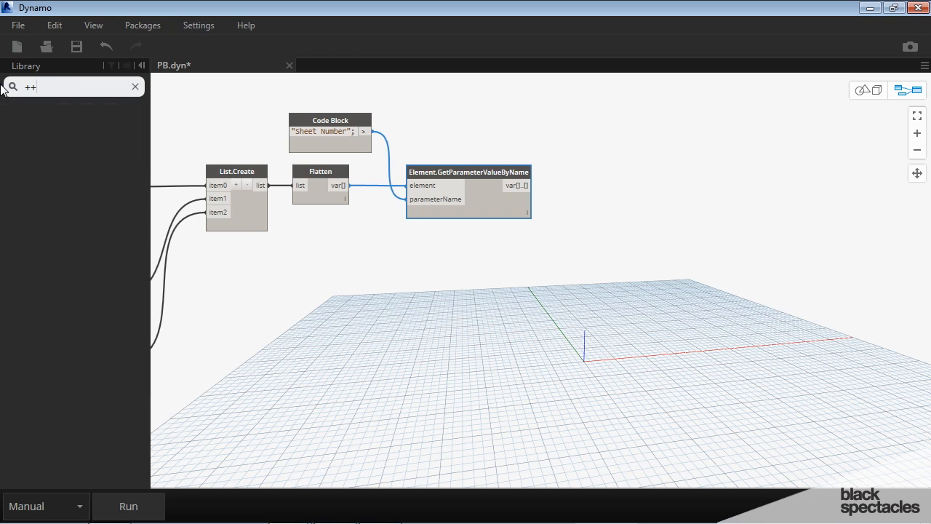
pyautogui.click(134, 87)
pyautogui.write('==')
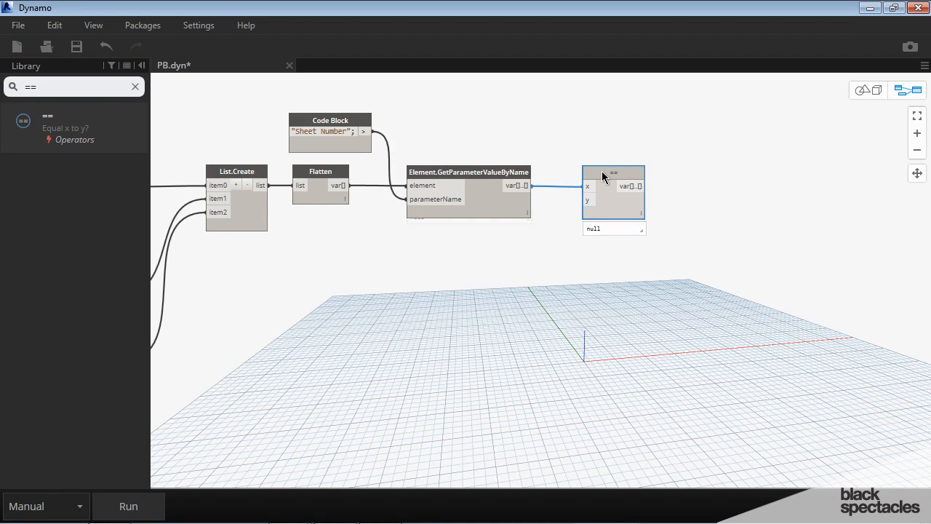
pyautogui.doubleClick(531, 131)
pyautogui.write('"')
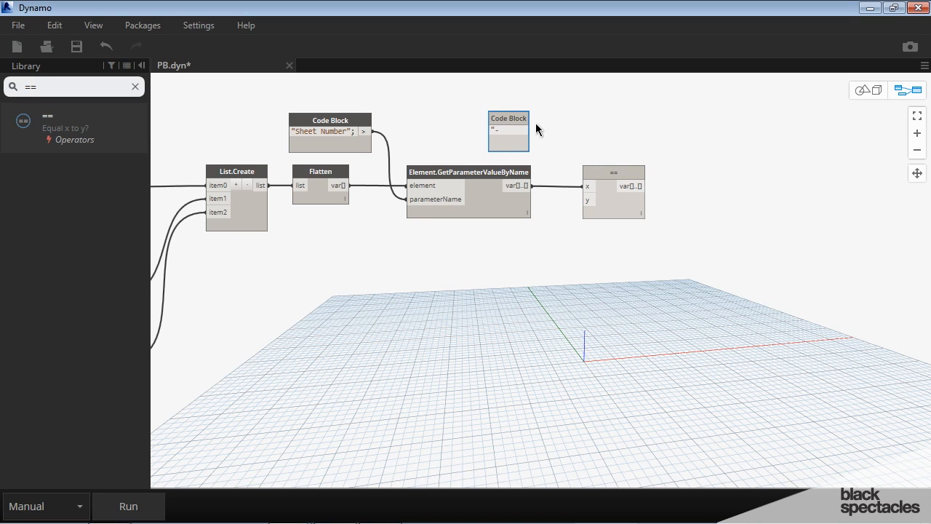
pyautogui.write('---";')
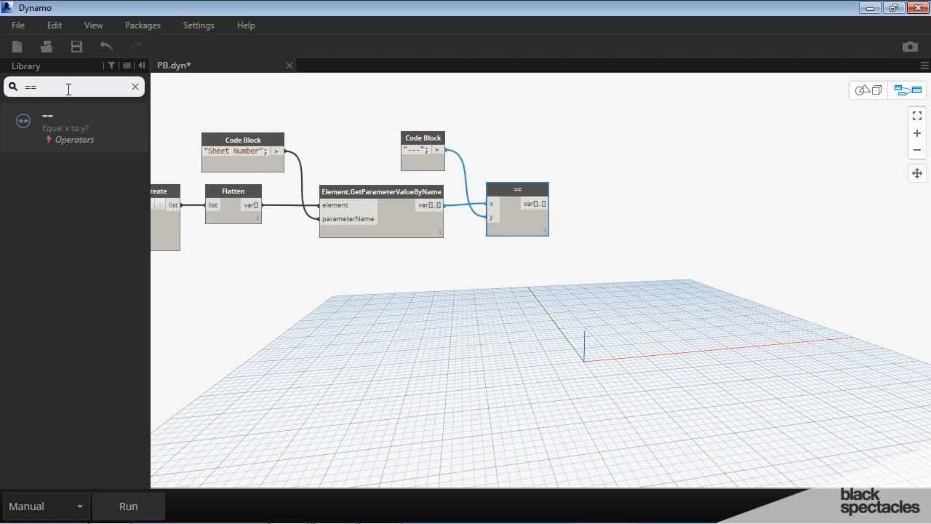
pyautogui.write('filter bo bool')
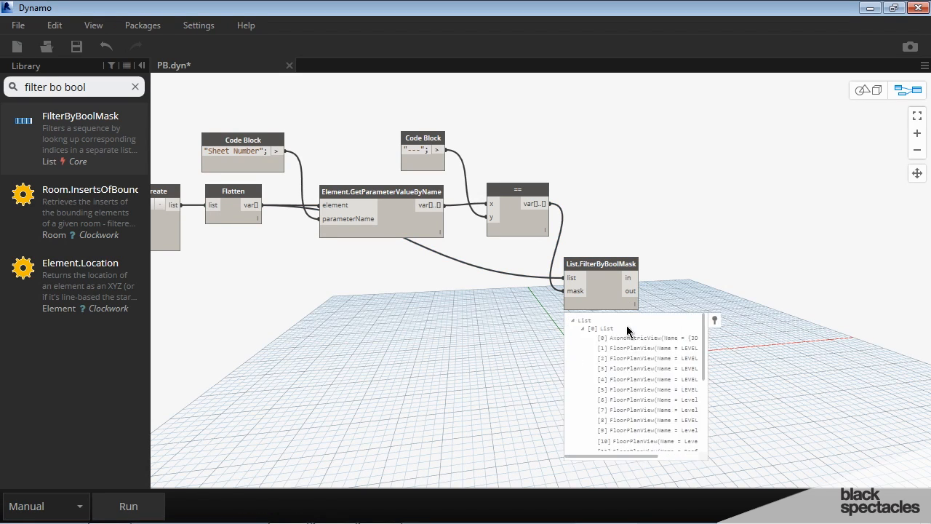
# Place List.FilterByBoolMask with Flatten as the list and the == result as the mask
pyautogui.scroll(-3)
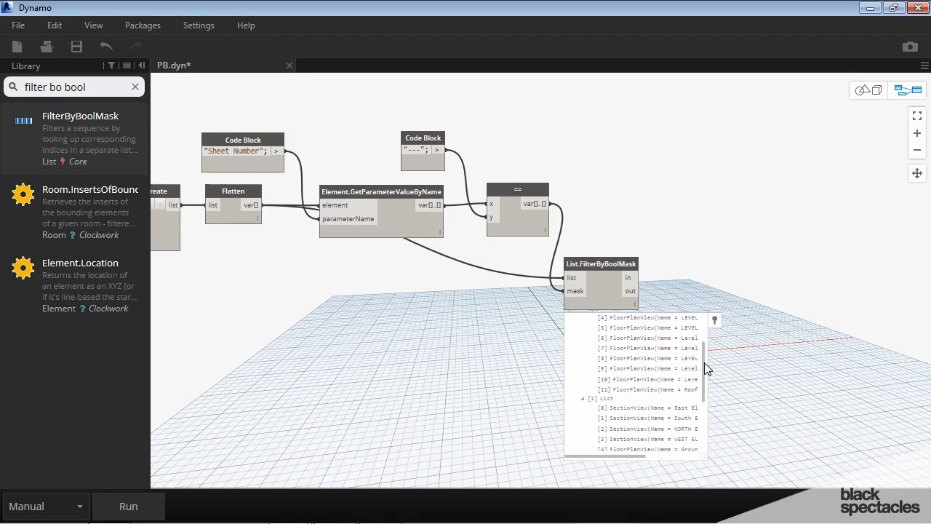
pyautogui.scroll(-3)
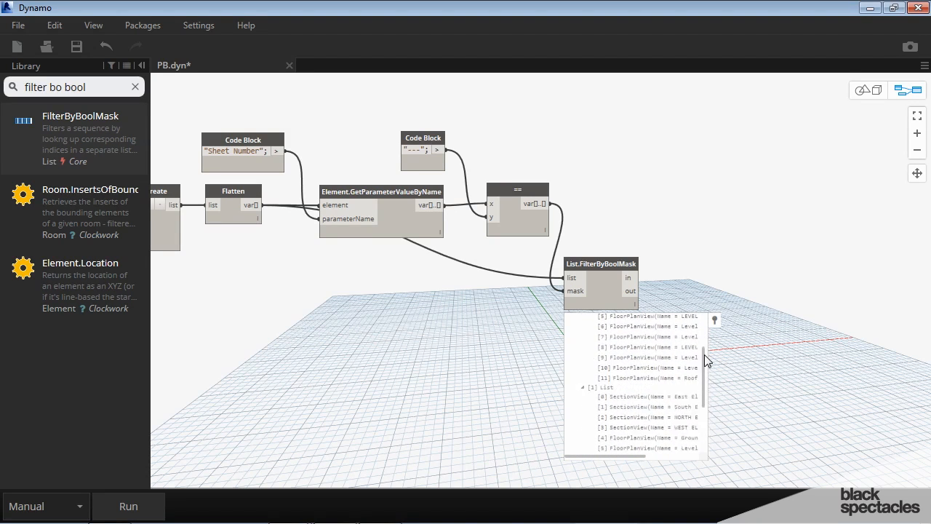
pyautogui.scroll(3)
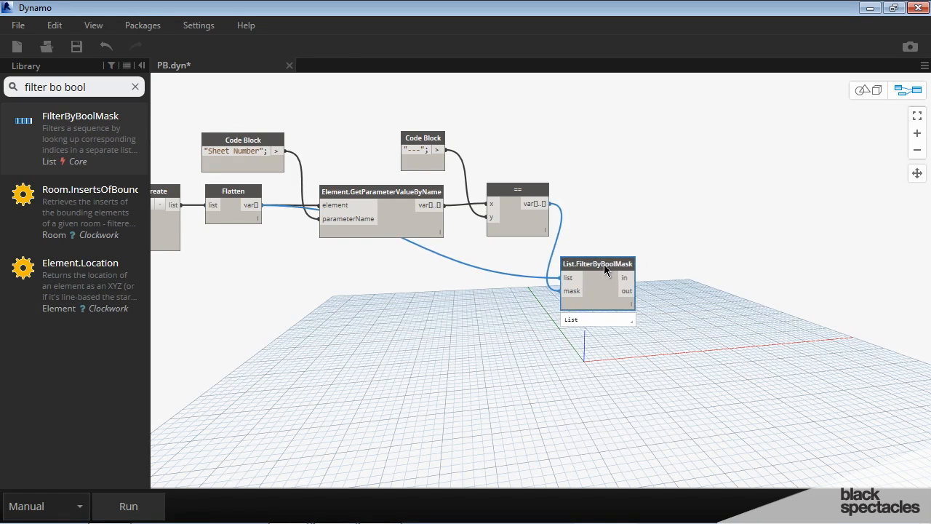
pyautogui.moveTo(598, 284); pyautogui.dragTo(525, 284)
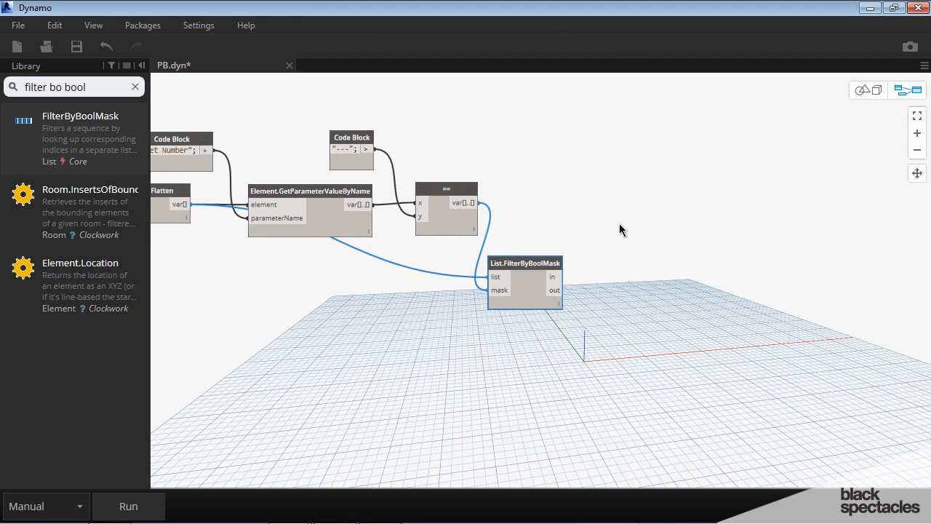
pyautogui.moveTo(651, 235)
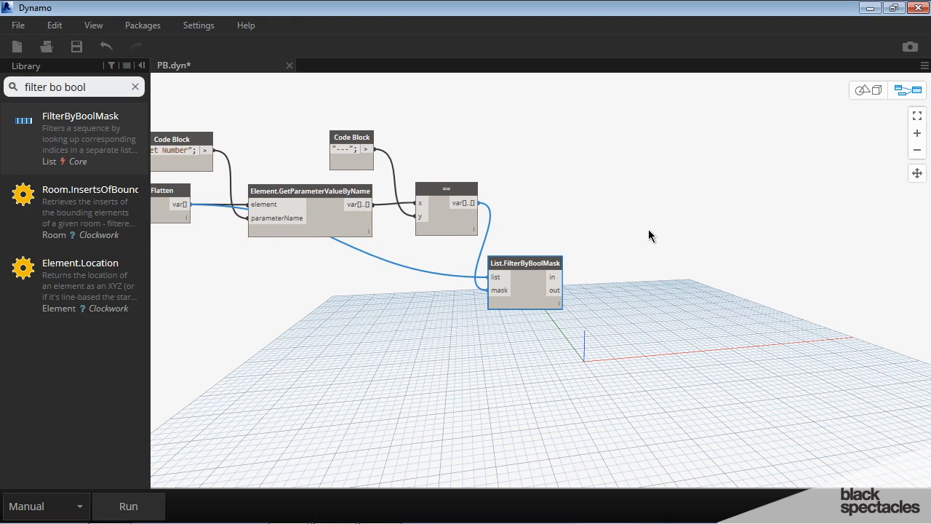
pyautogui.moveTo(688, 219)
pyautogui.write('e')
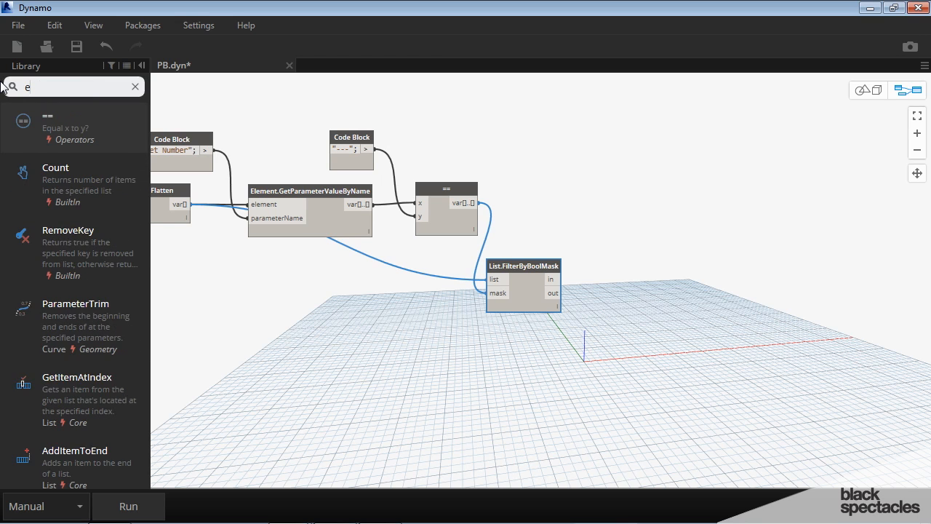
# Add SetParameterByName writing "Working Views" to "View Use Group" for the filter's 'in' views
pyautogui.write('set parameter by eleme')
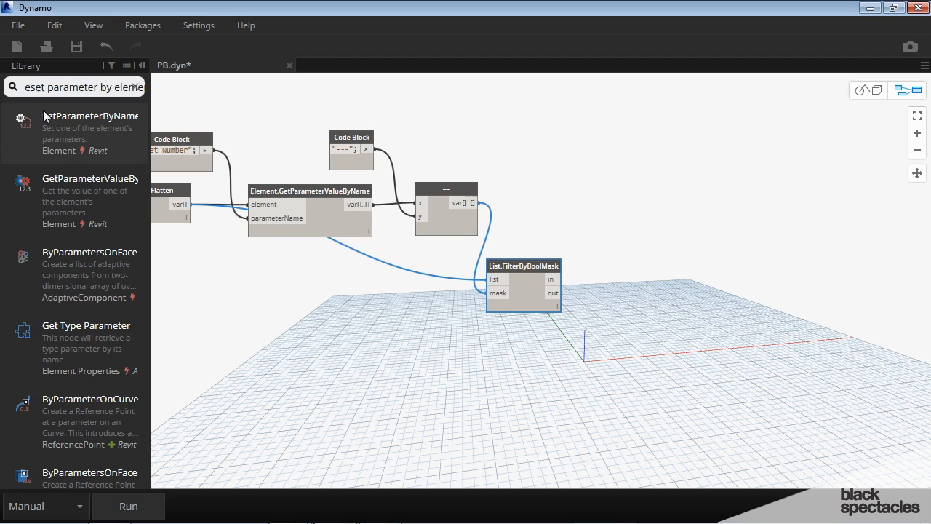
pyautogui.moveTo(73, 117)
pyautogui.write('"Working Views";')
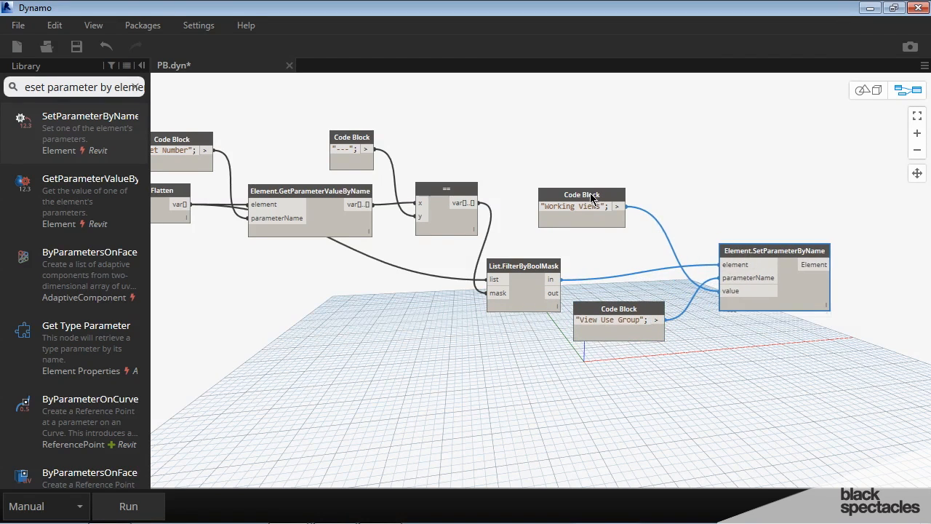
pyautogui.moveTo(582, 195); pyautogui.dragTo(622, 207)
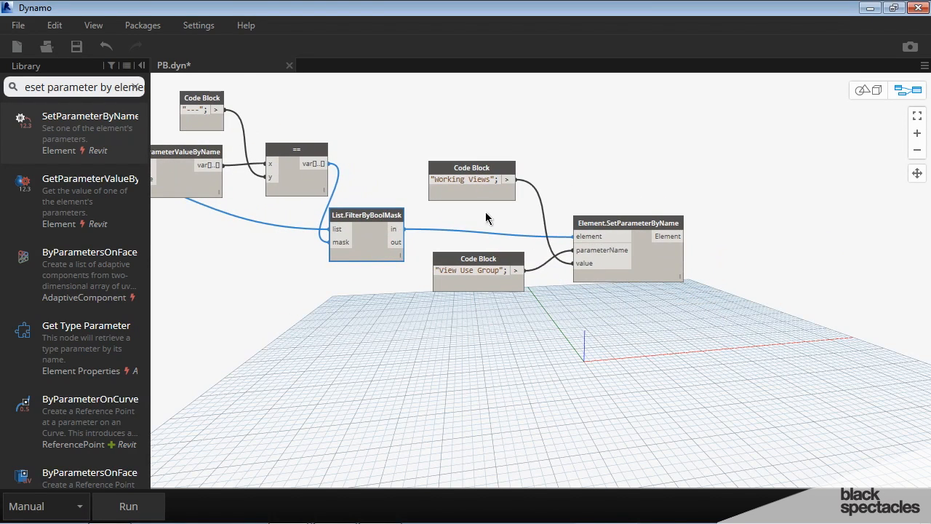
pyautogui.moveTo(512, 236)
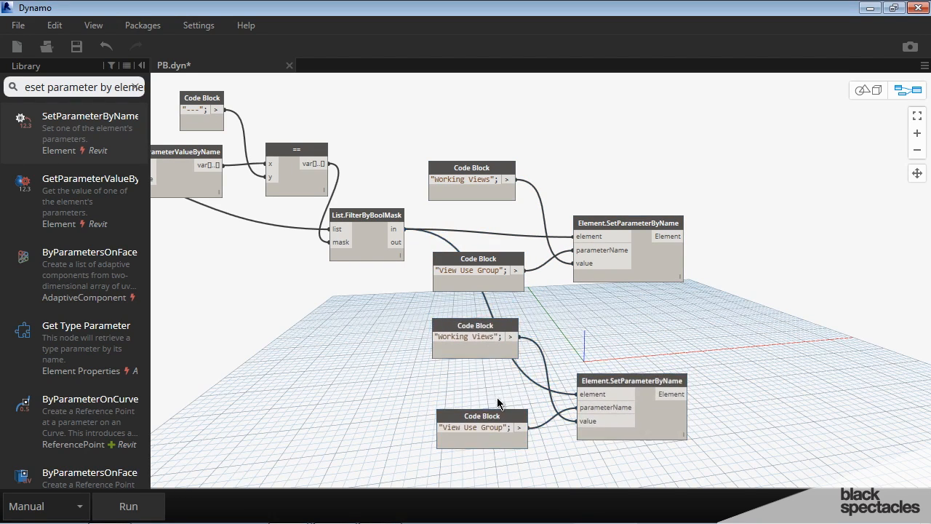
# Paste a second setter writing "Layout Views" to View Use Group for the filter's 'out' views
pyautogui.click(468, 421)
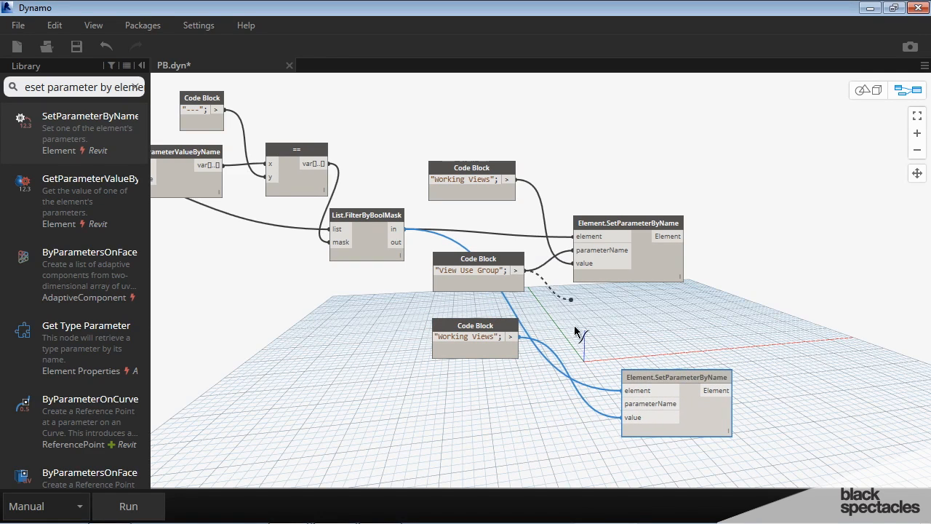
pyautogui.moveTo(474, 336); pyautogui.dragTo(478, 414)
pyautogui.write('Layout')
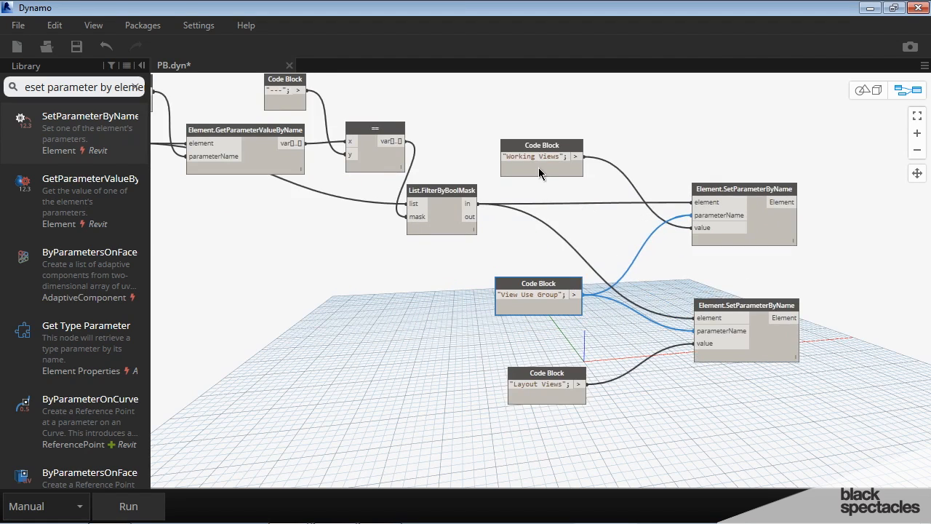
pyautogui.click(538, 294)
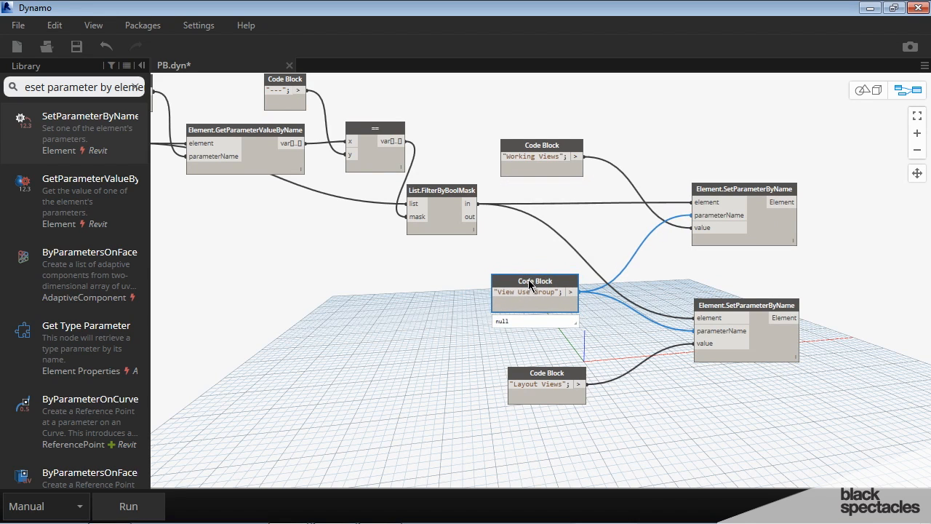
pyautogui.scroll(-3)
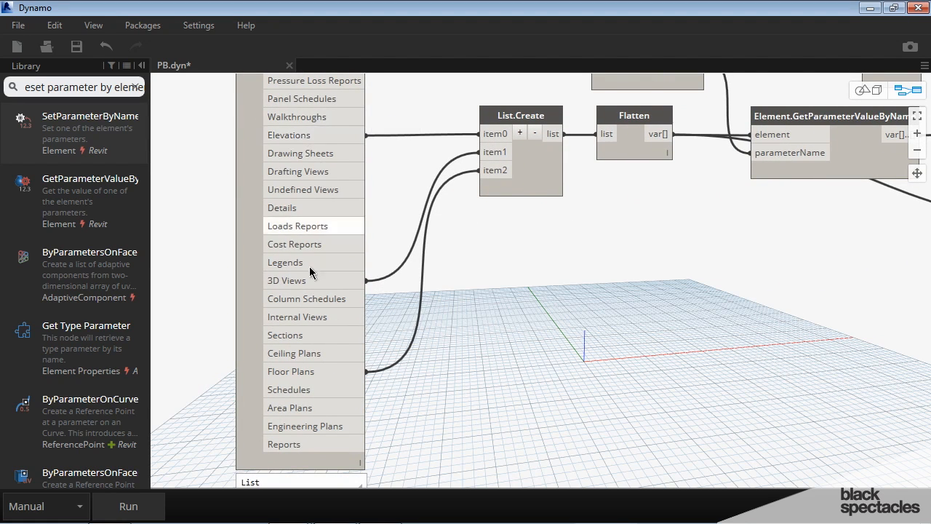
pyautogui.moveTo(293, 371)
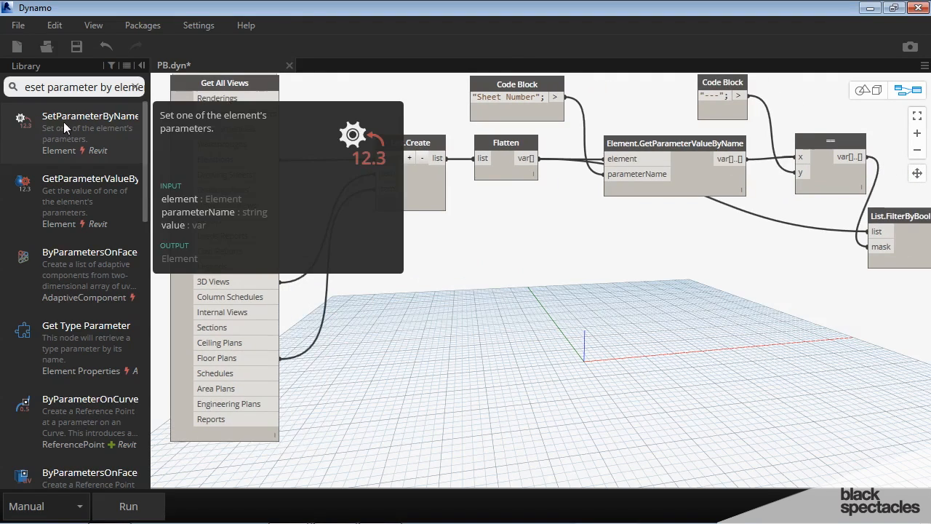
pyautogui.moveTo(102, 119)
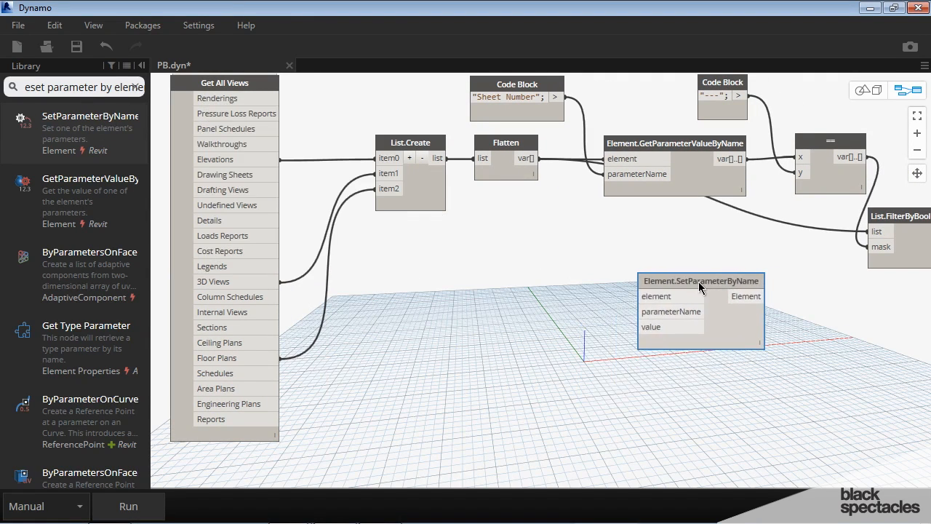
pyautogui.moveTo(90, 116)
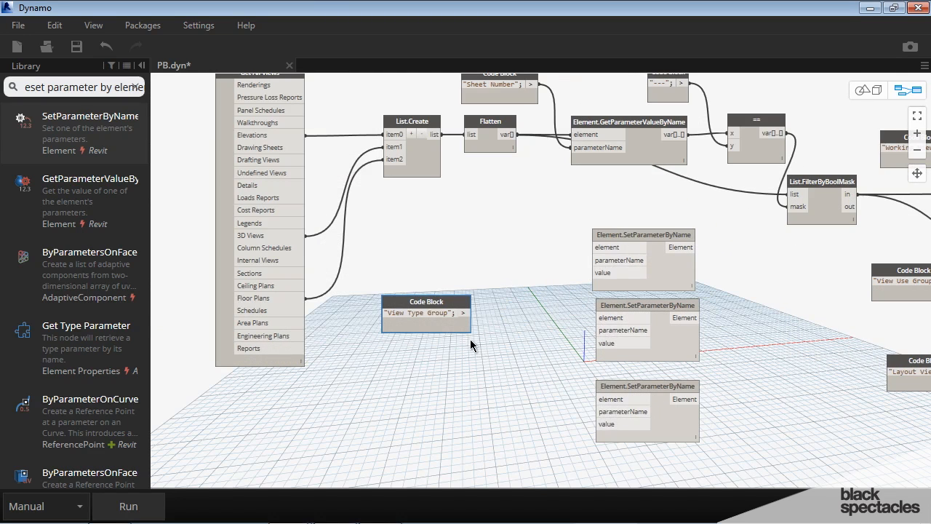
# Wire a "View Type Group" code block into three setters and add an "EXTERIOR ELEVATIONS" value block
pyautogui.moveTo(426, 313); pyautogui.dragTo(428, 262)
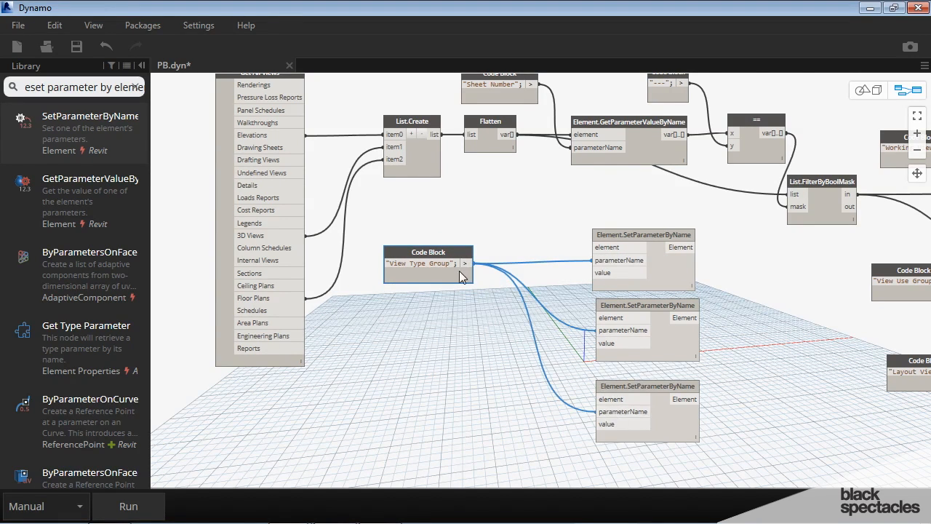
pyautogui.moveTo(428, 252); pyautogui.dragTo(431, 305)
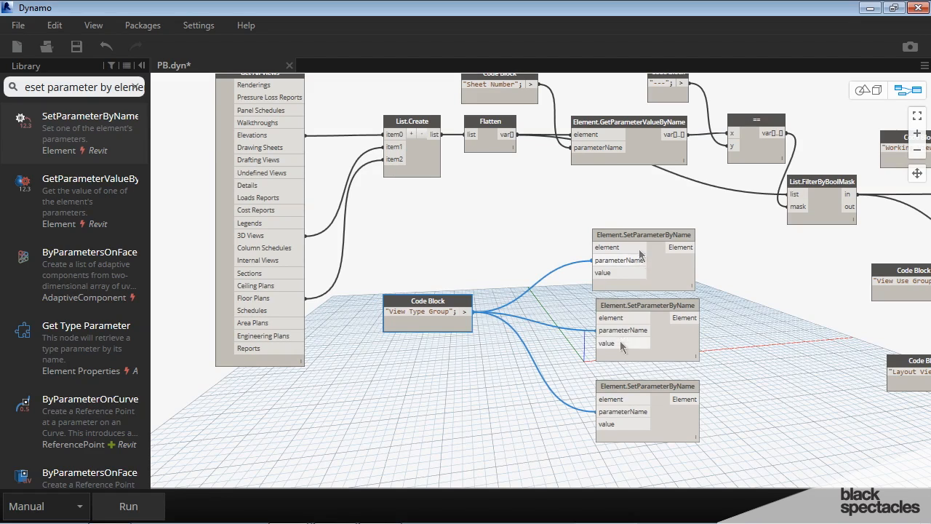
pyautogui.moveTo(617, 330)
pyautogui.write('"')
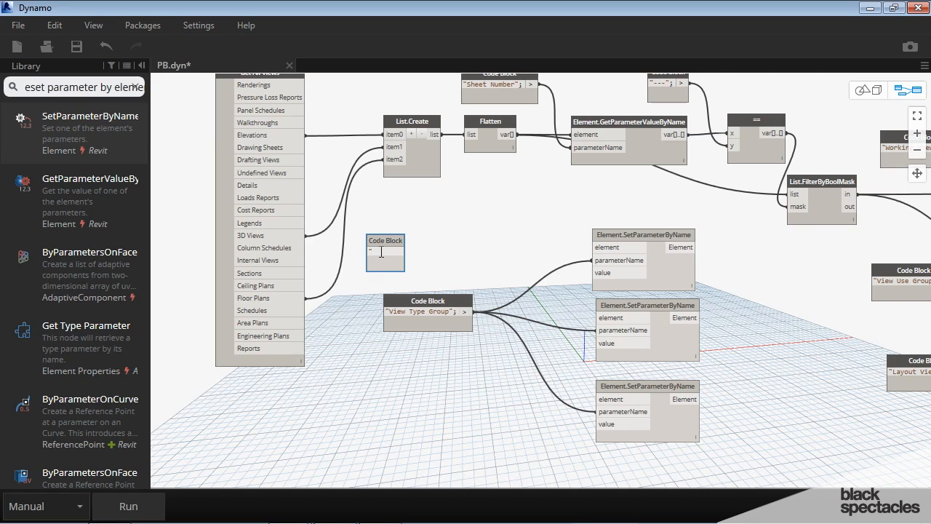
pyautogui.write('EXTERIOR ELEVATIONS";')
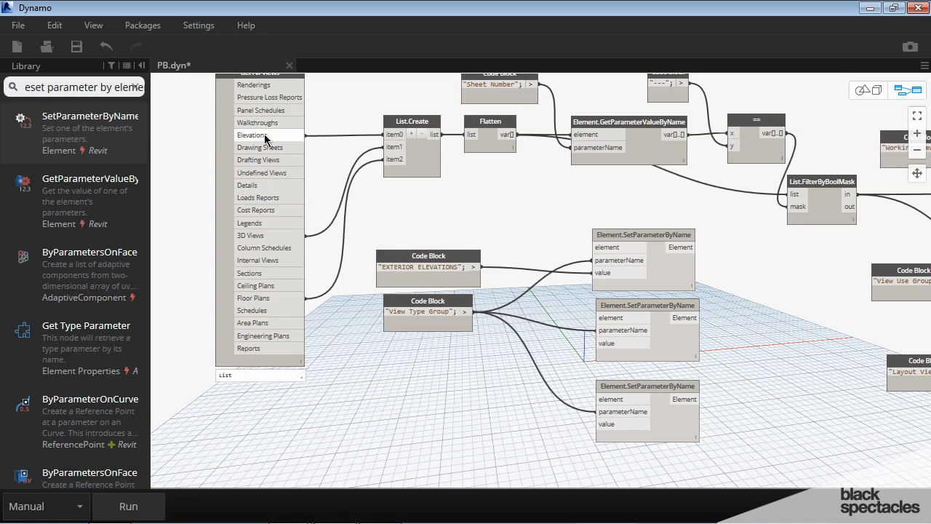
pyautogui.moveTo(506, 122)
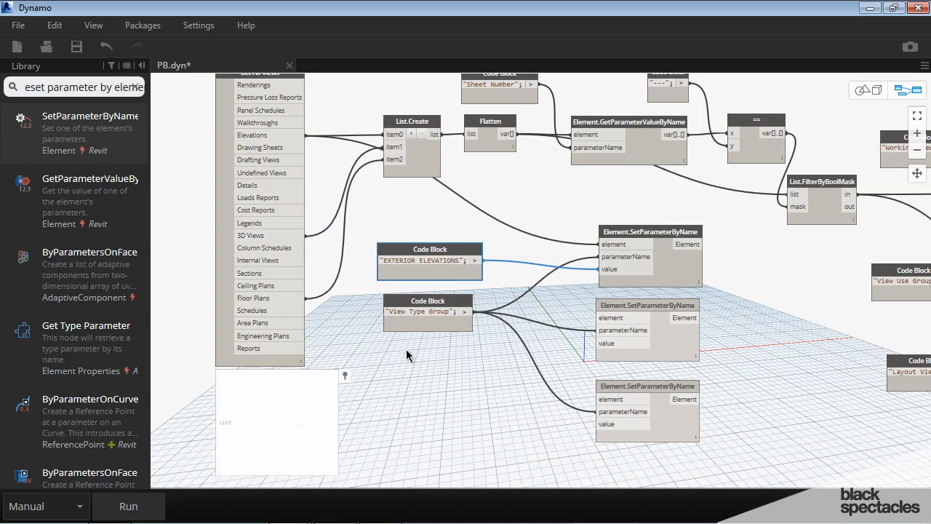
# Add code blocks with the remaining group names and wire them into the other setters' value inputs
pyautogui.doubleClick(404, 355)
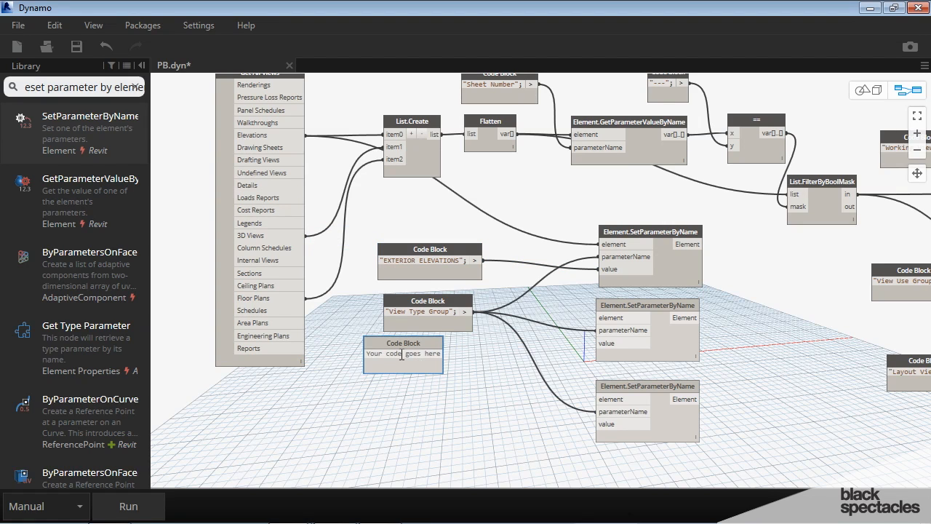
pyautogui.write('3')
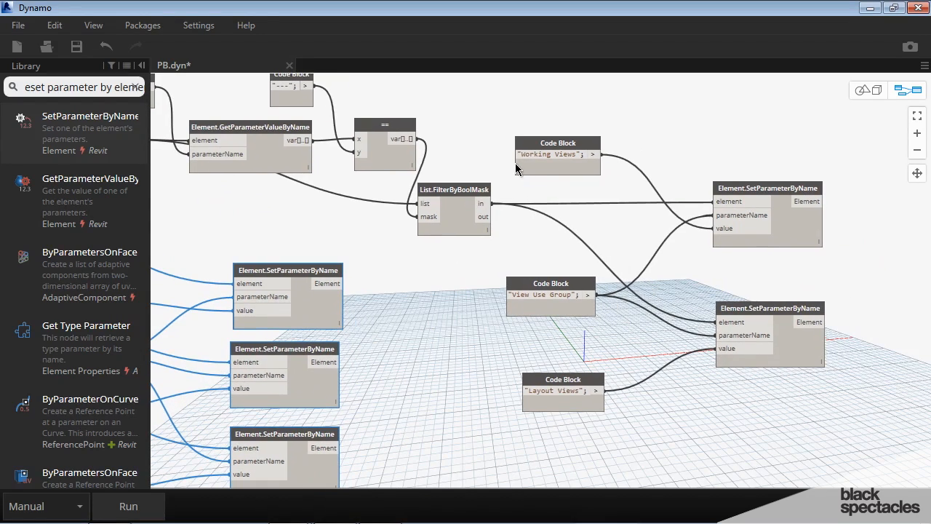
pyautogui.moveTo(492, 103); pyautogui.dragTo(909, 442)
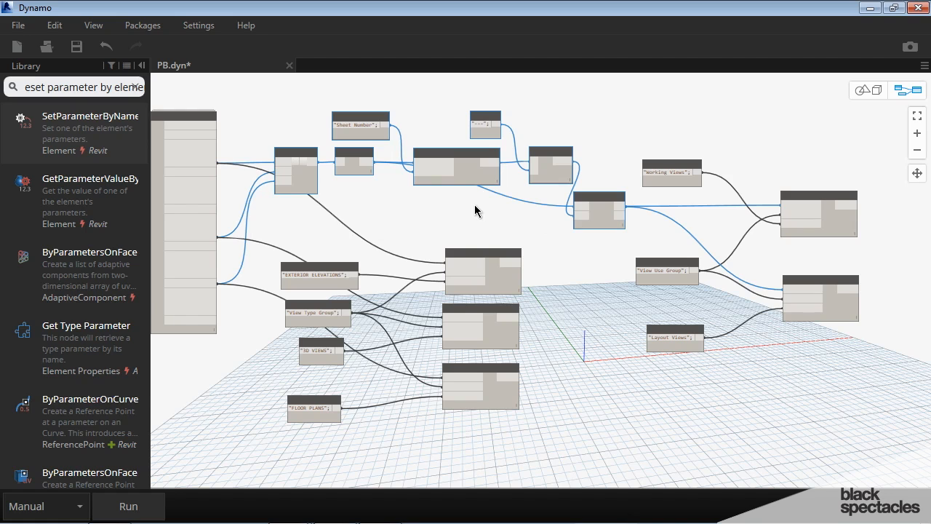
# Group Get All Views, List.Create and Flatten under the title GATHER VIEWS
pyautogui.scroll(-3)
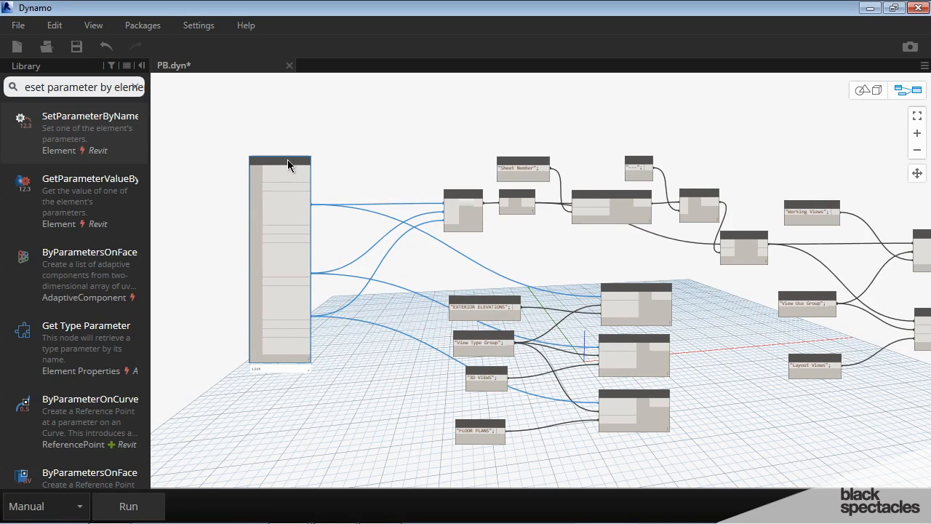
pyautogui.moveTo(288, 163); pyautogui.dragTo(269, 157)
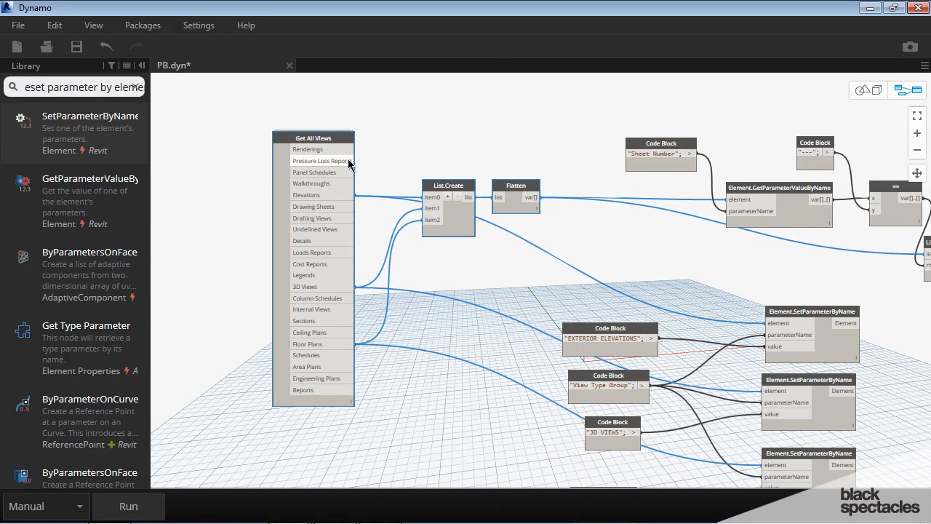
pyautogui.moveTo(416, 201)
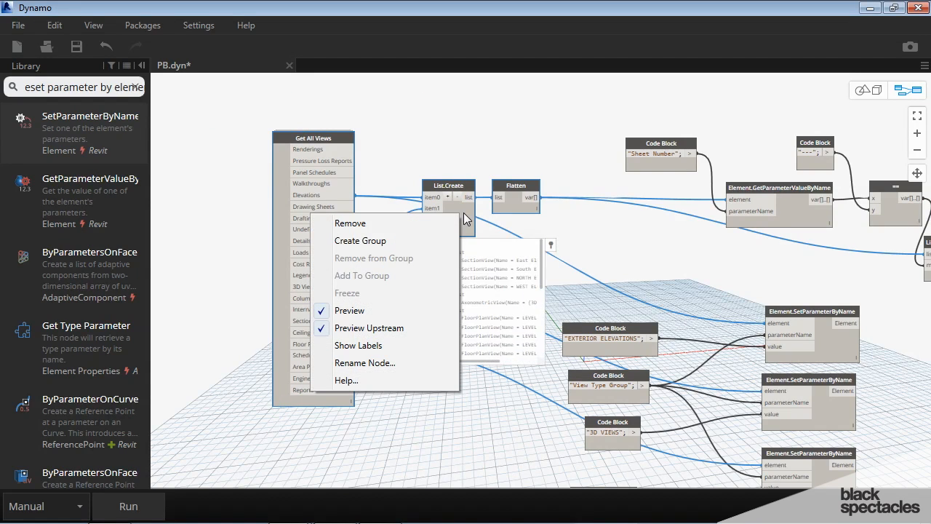
pyautogui.click(361, 240)
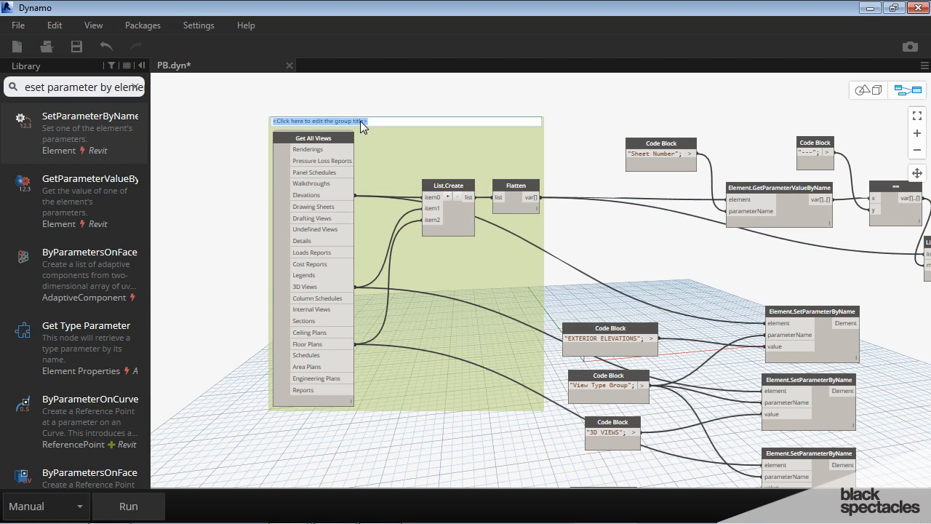
pyautogui.write('GATHER VIEWS')
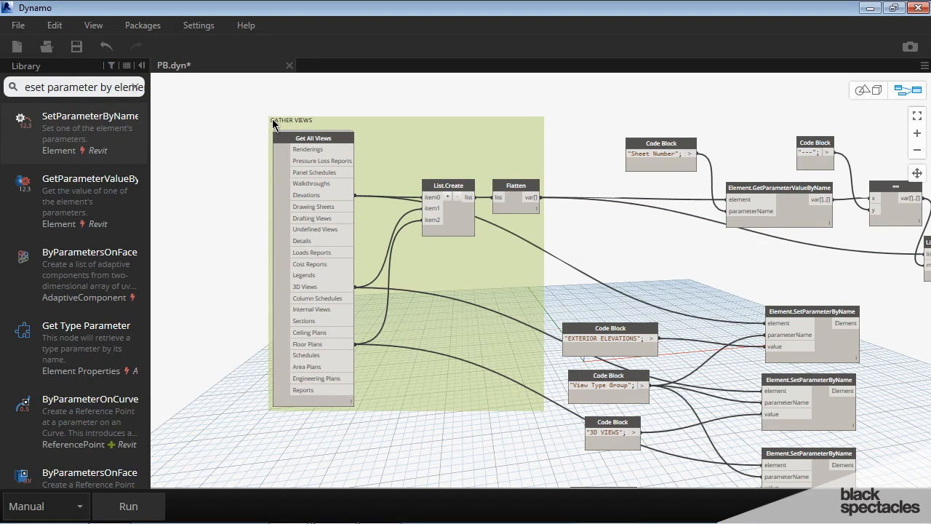
# Give the GATHER VIEWS group a larger title font and an orange background
pyautogui.rightClick(291, 120)
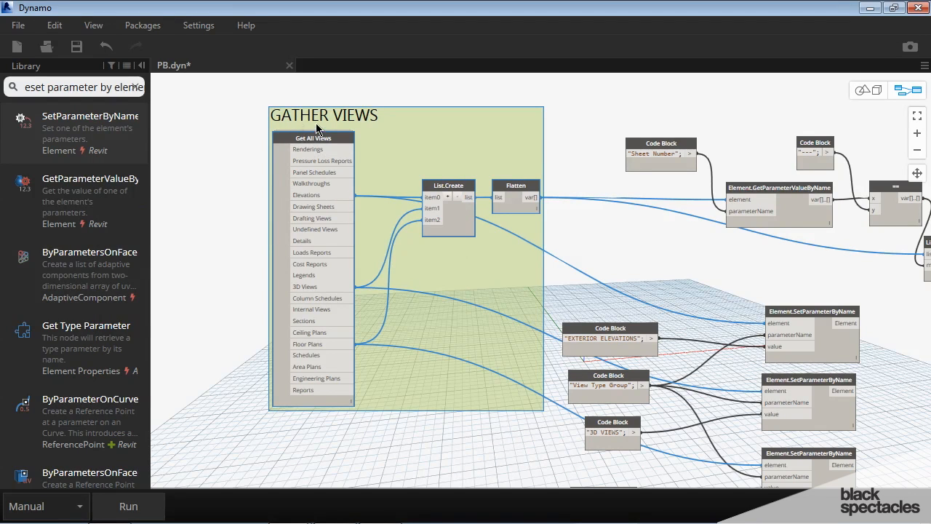
pyautogui.rightClick(318, 130)
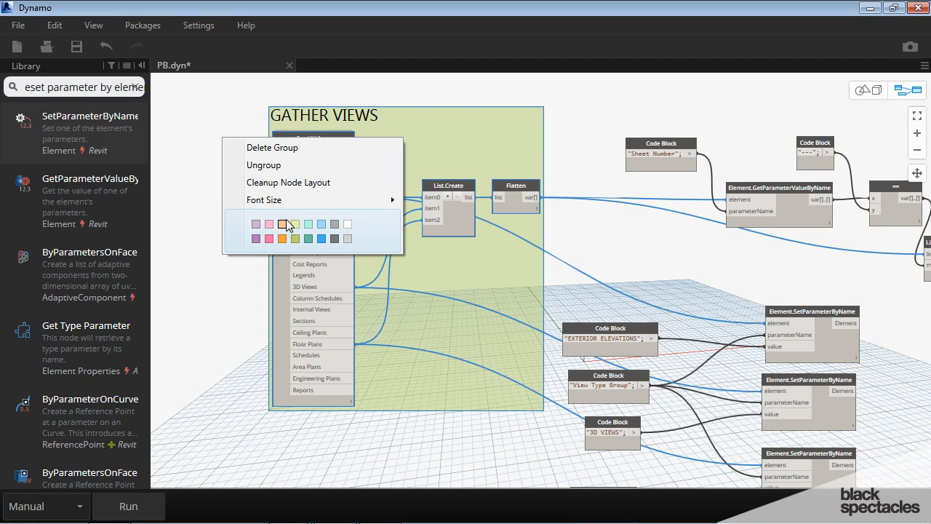
pyautogui.click(282, 239)
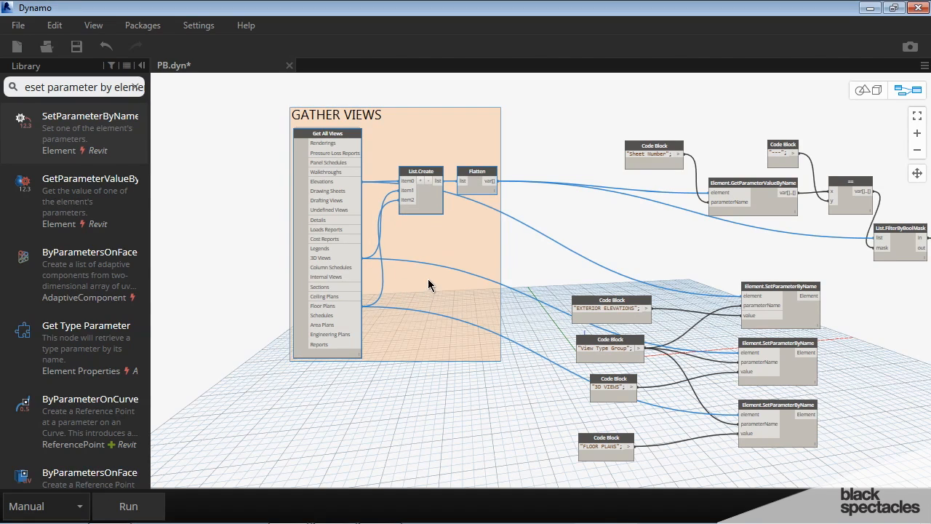
pyautogui.moveTo(440, 174)
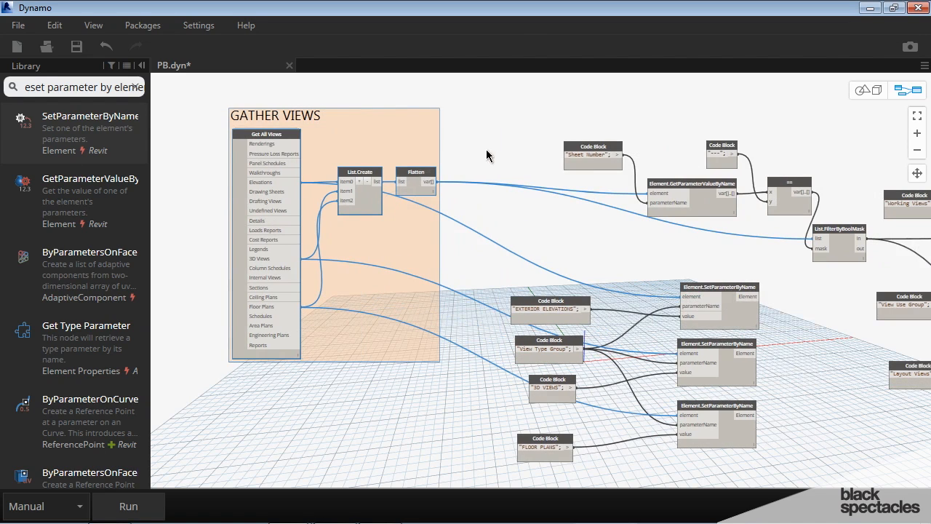
pyautogui.moveTo(515, 139)
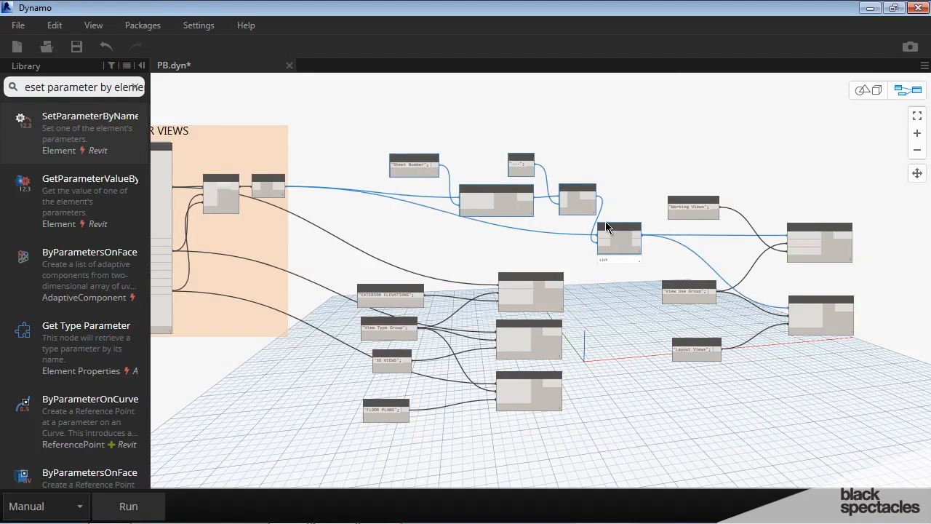
pyautogui.scroll(3)
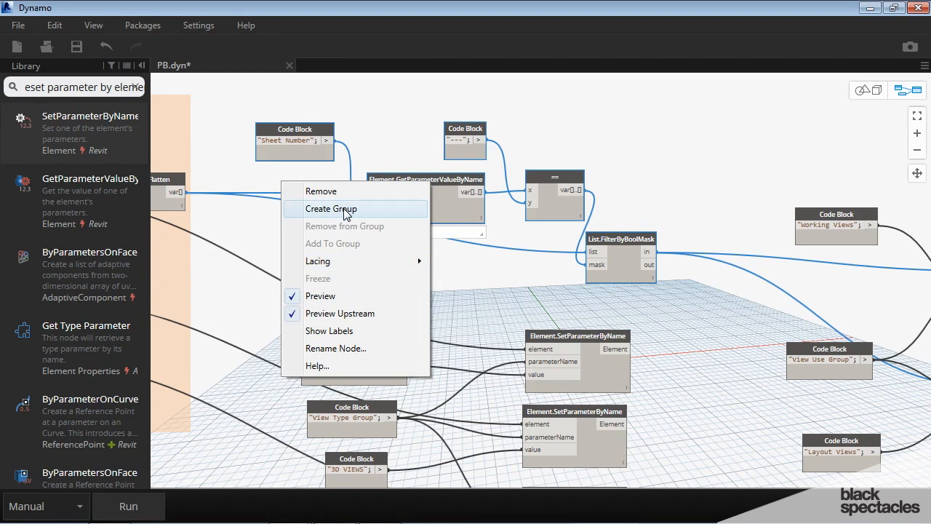
# Group the Sheet Number filter nodes as IS VIEW ON A SHEET? with an enlarged title
pyautogui.click(330, 209)
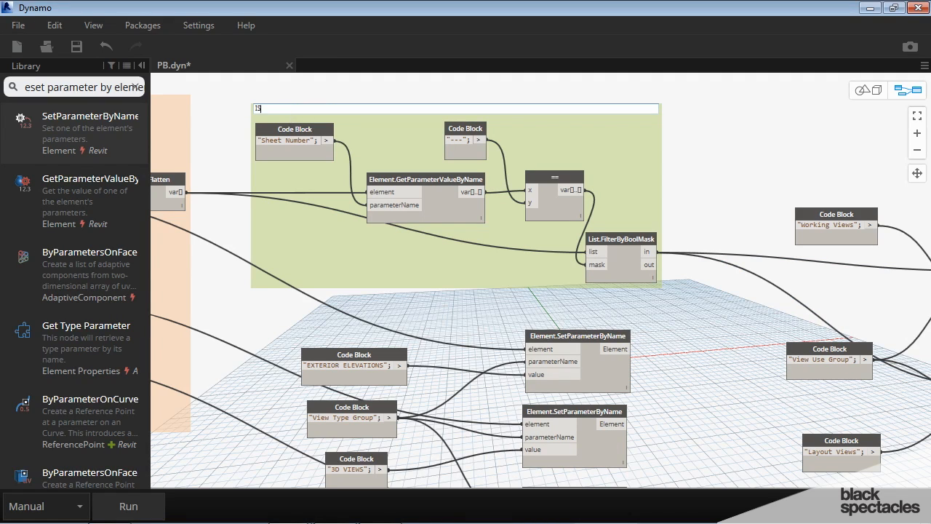
pyautogui.write('IS VIEW ON A')
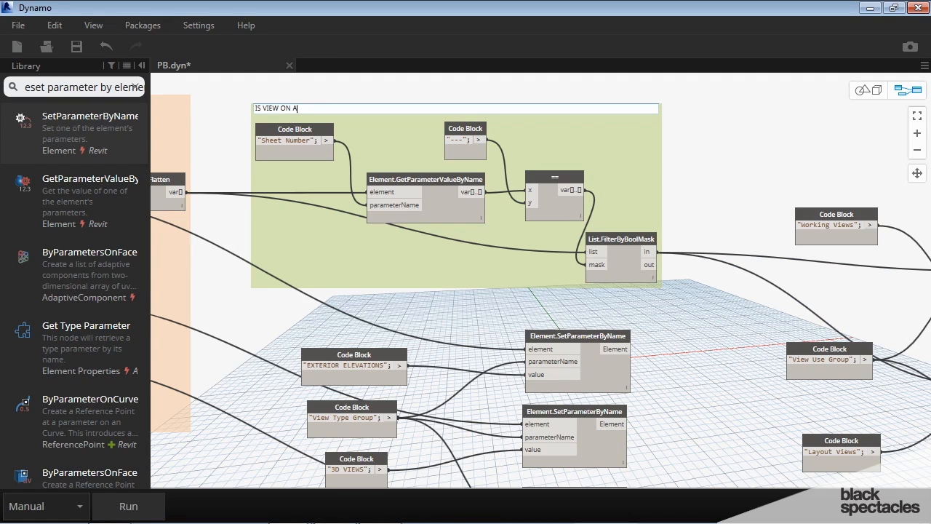
pyautogui.write('SHEET?')
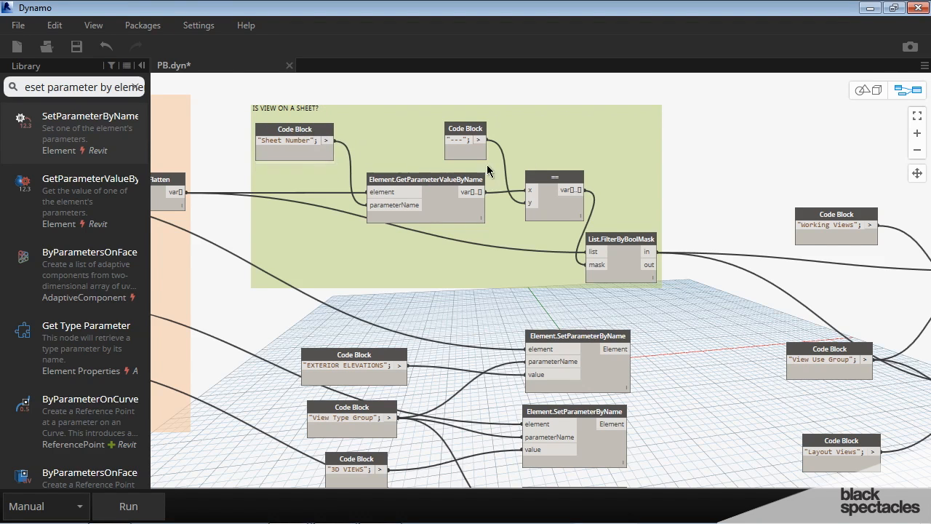
pyautogui.rightClick(386, 144)
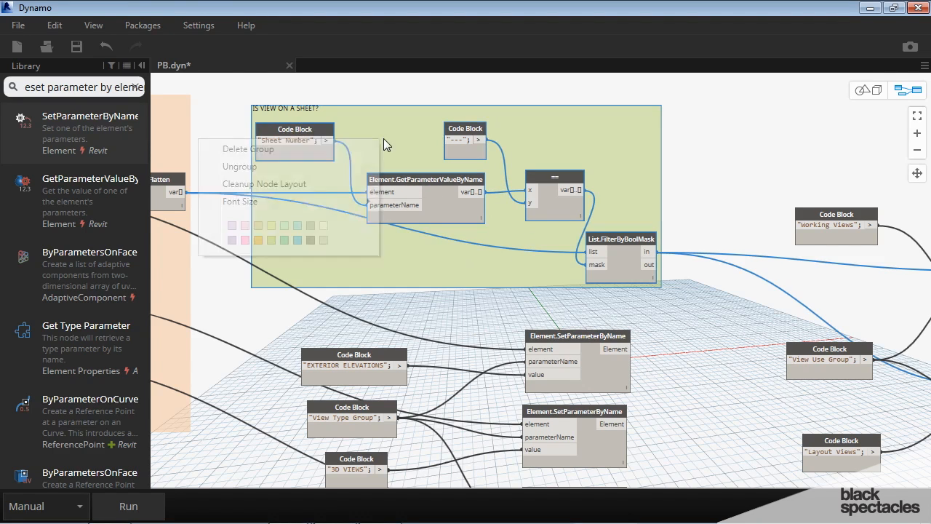
pyautogui.click(240, 201)
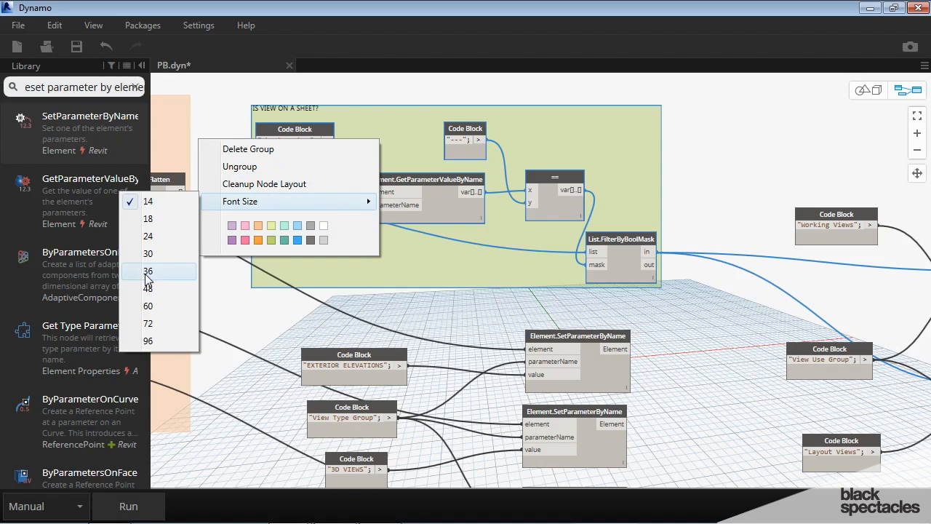
pyautogui.click(148, 271)
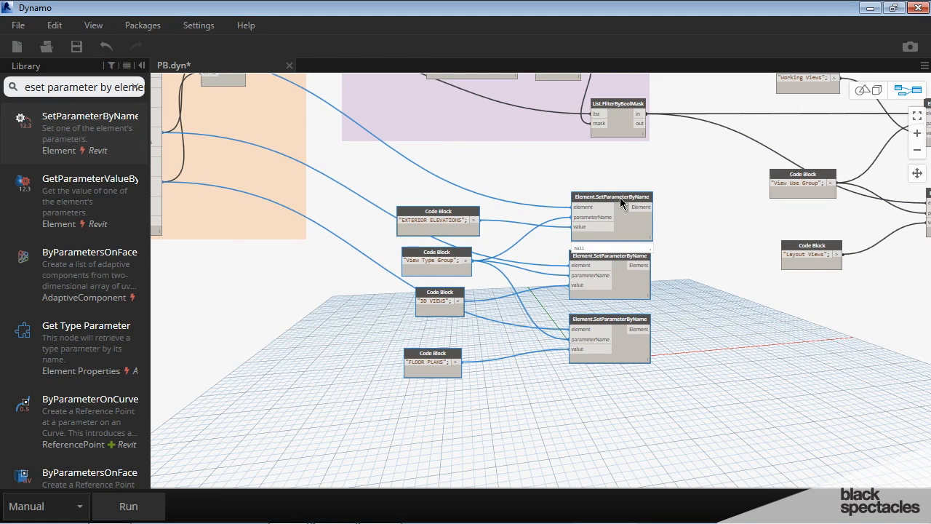
# Group the View Type Group setters as CHANGE VIEW TYPE GROUP and colour it green
pyautogui.rightClick(618, 204)
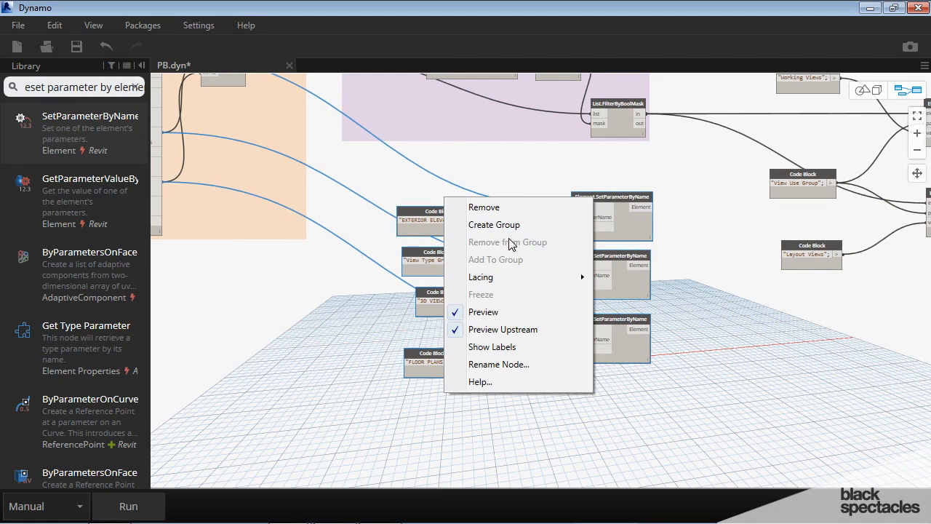
pyautogui.click(495, 224)
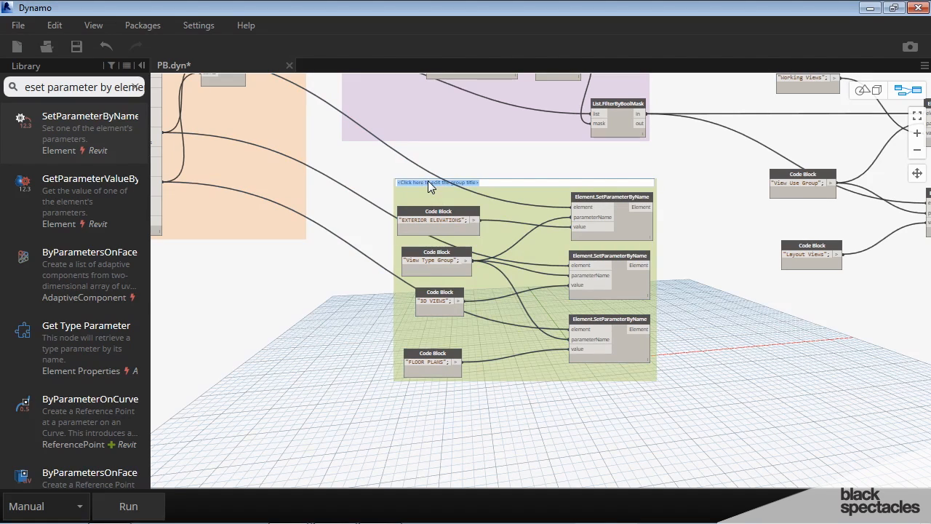
pyautogui.write('CHANGE VIEW TYPE GROUP')
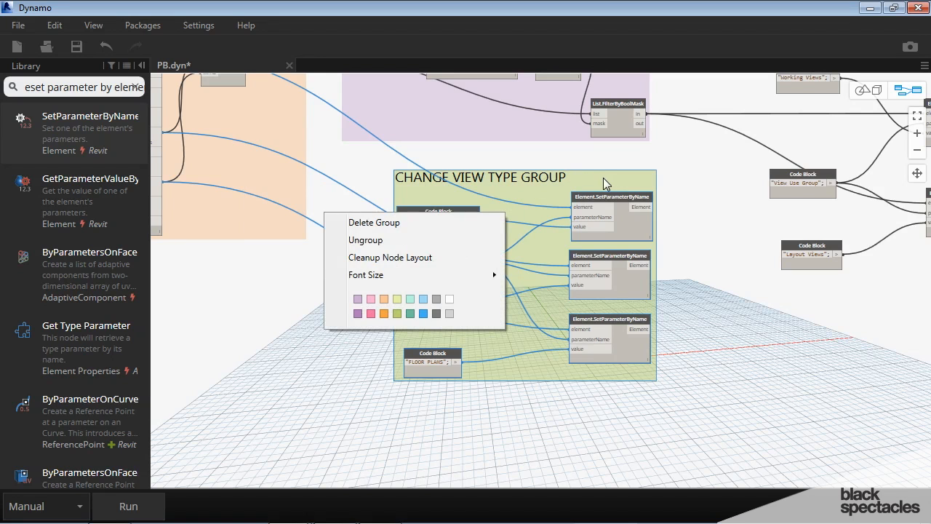
pyautogui.click(390, 256)
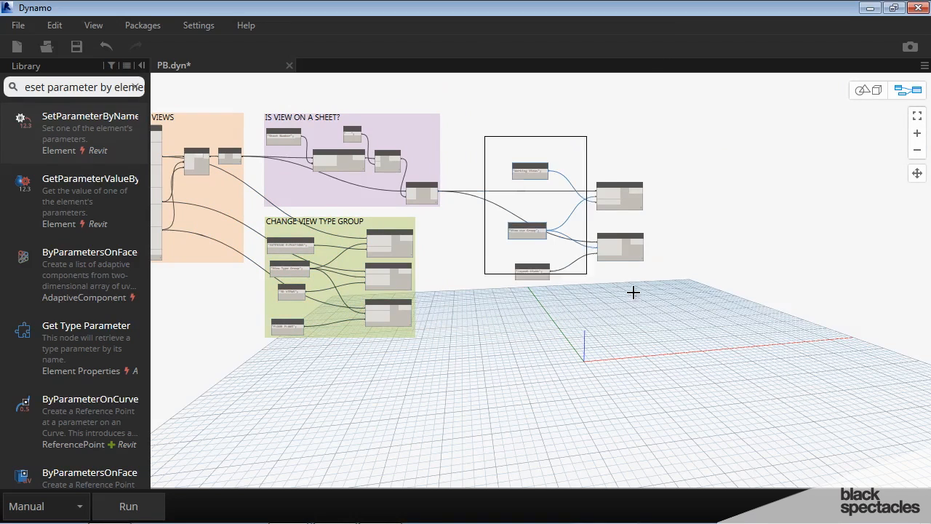
# Group the View Use setter nodes as 'CHANGE VIEW USE GROUP' with a larger font size
pyautogui.rightClick(493, 166)
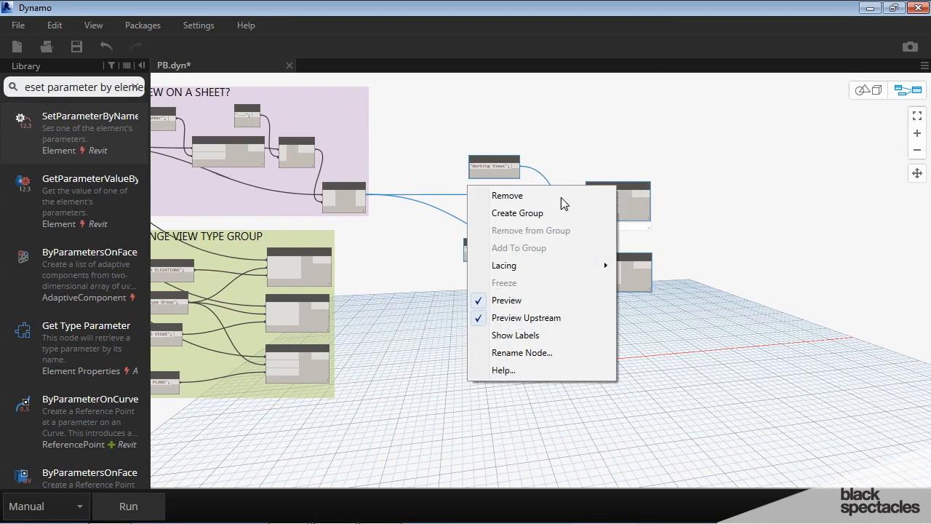
pyautogui.click(518, 212)
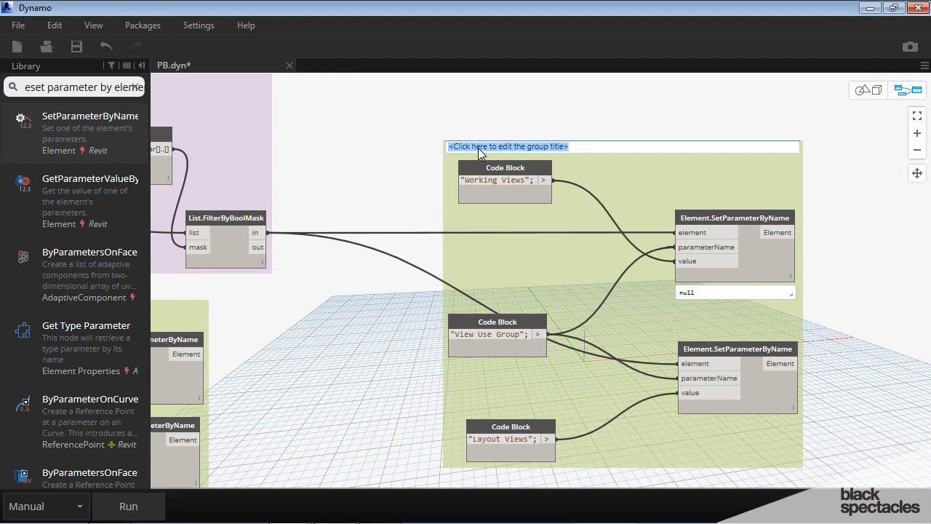
pyautogui.write('CHANGE VIEW')
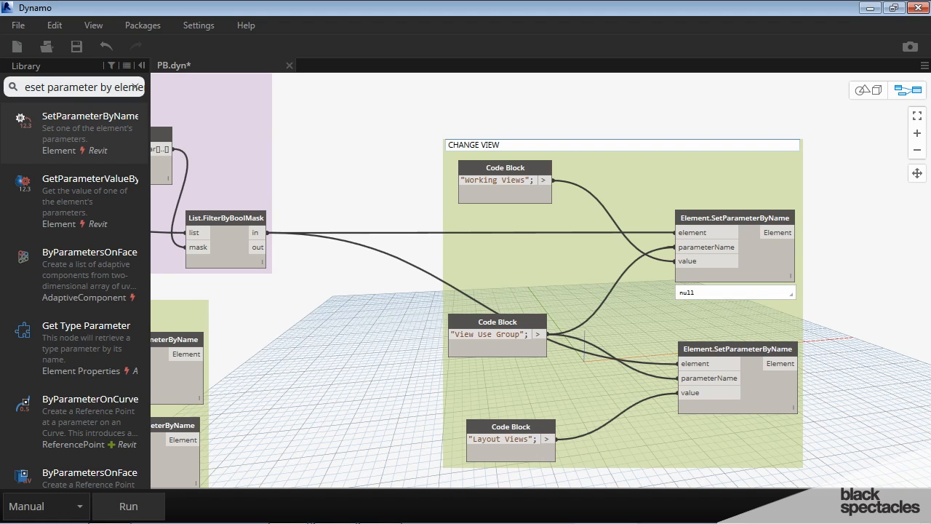
pyautogui.write('USE GROUP')
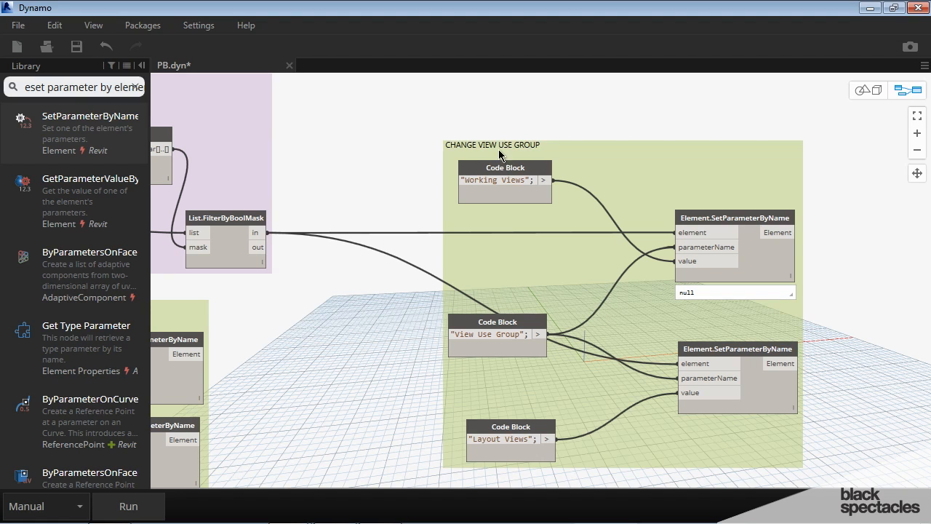
pyautogui.rightClick(499, 154)
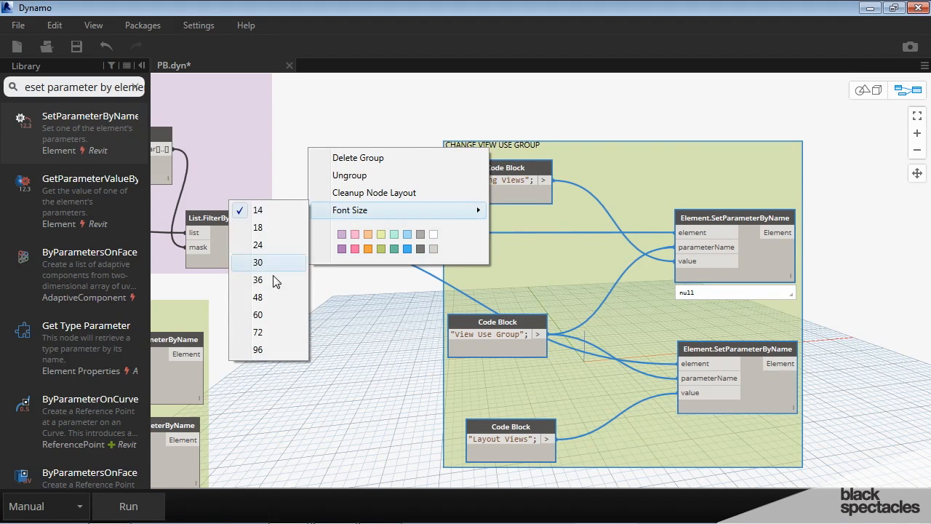
pyautogui.click(257, 262)
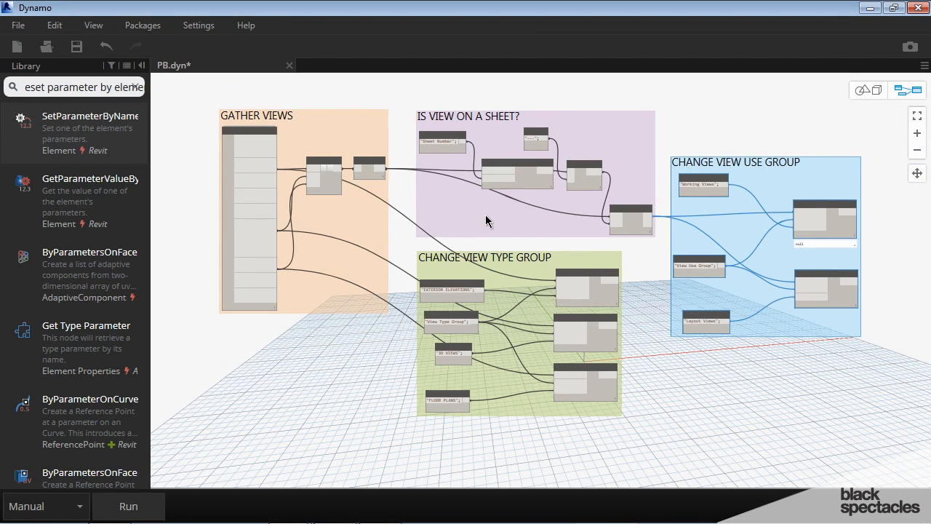
pyautogui.moveTo(477, 204)
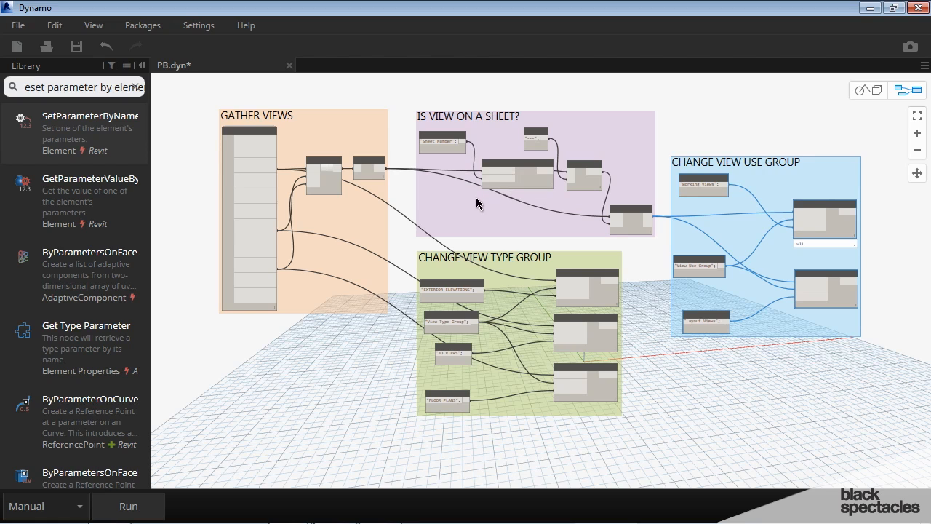
pyautogui.moveTo(463, 166)
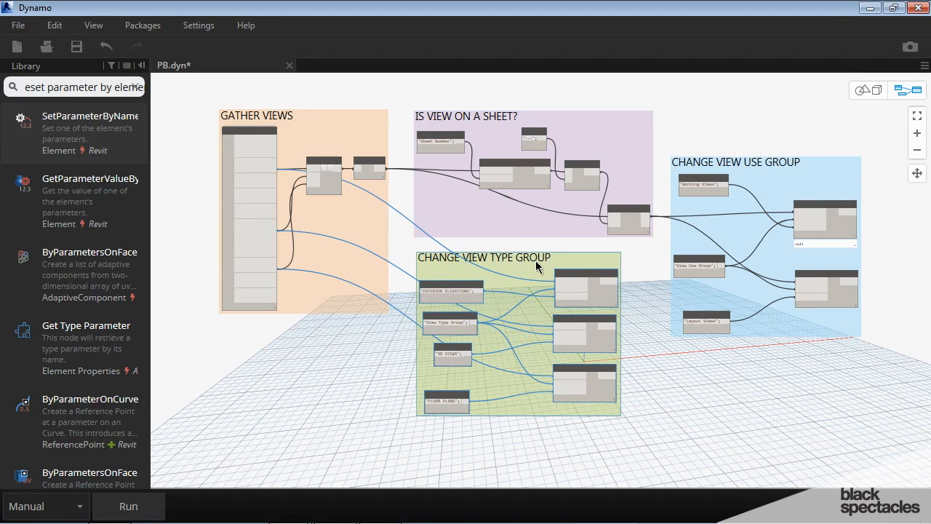
pyautogui.moveTo(530, 273)
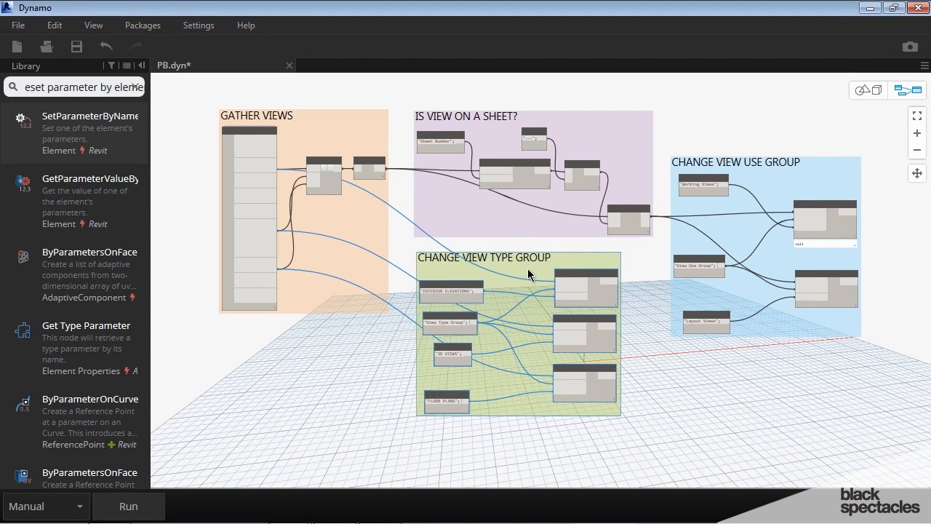
# Run the graph and wait for Run completed so Revit views update
pyautogui.scroll(-3)
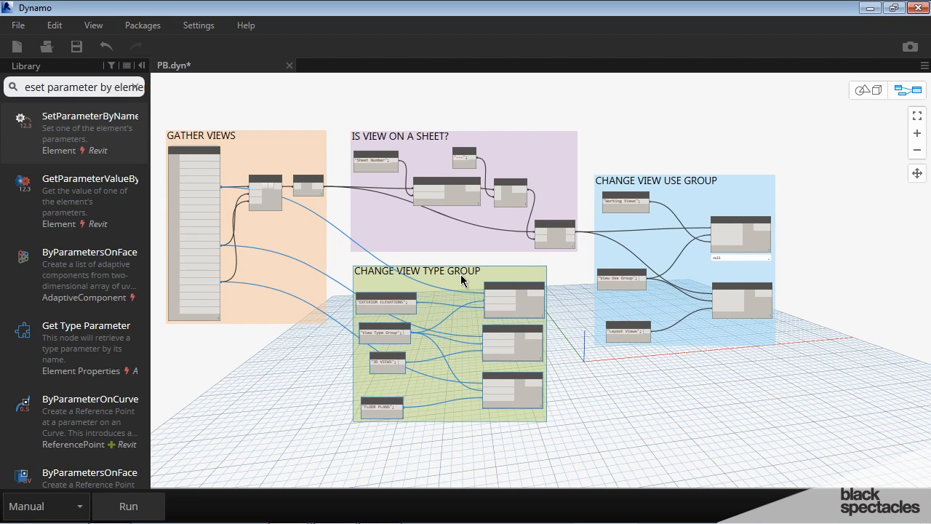
pyautogui.moveTo(478, 284)
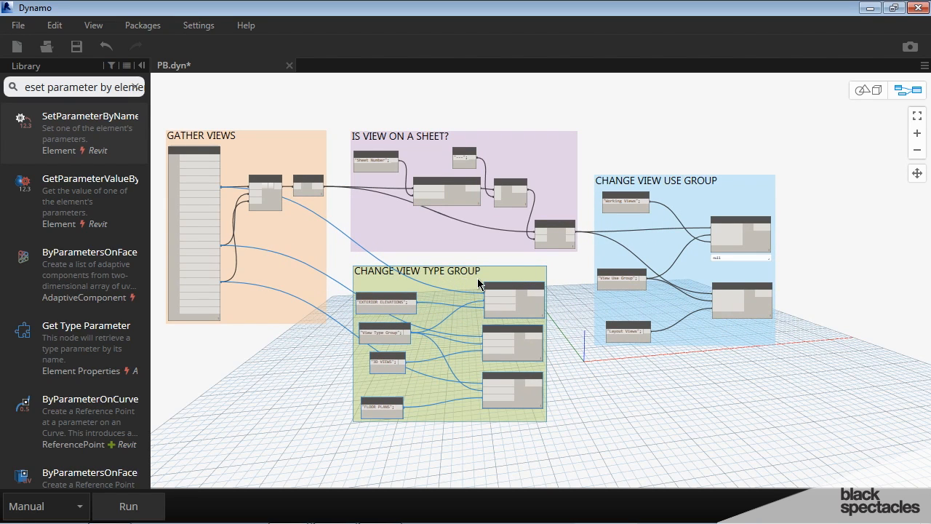
pyautogui.moveTo(395, 117)
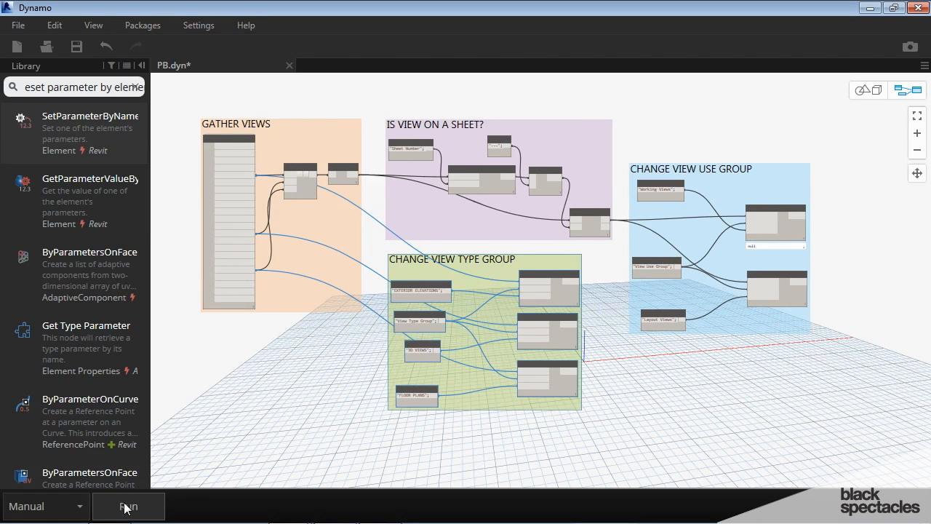
pyautogui.click(128, 507)
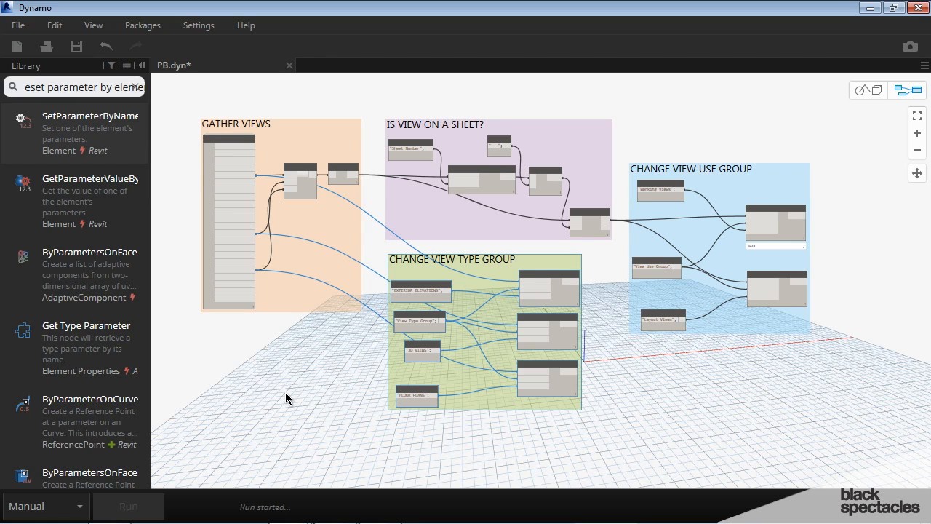
pyautogui.click(128, 506)
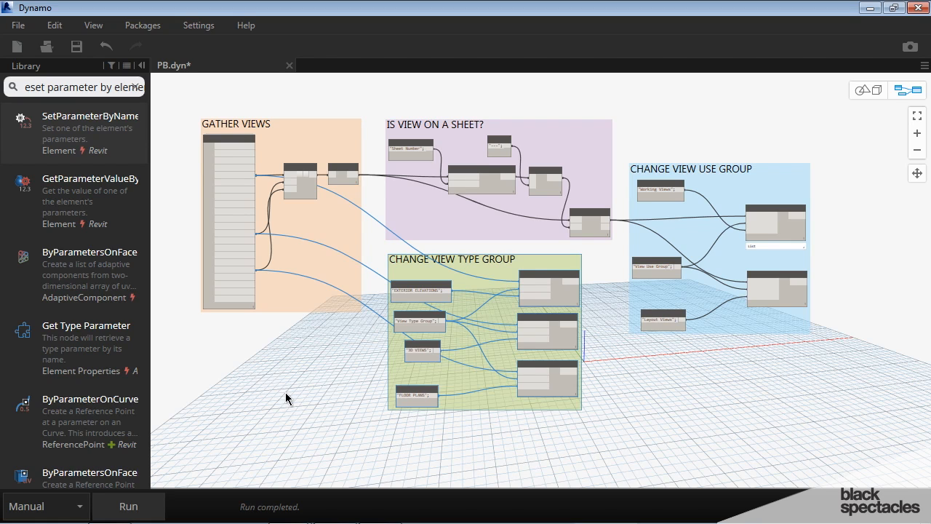
pyautogui.moveTo(256, 54)
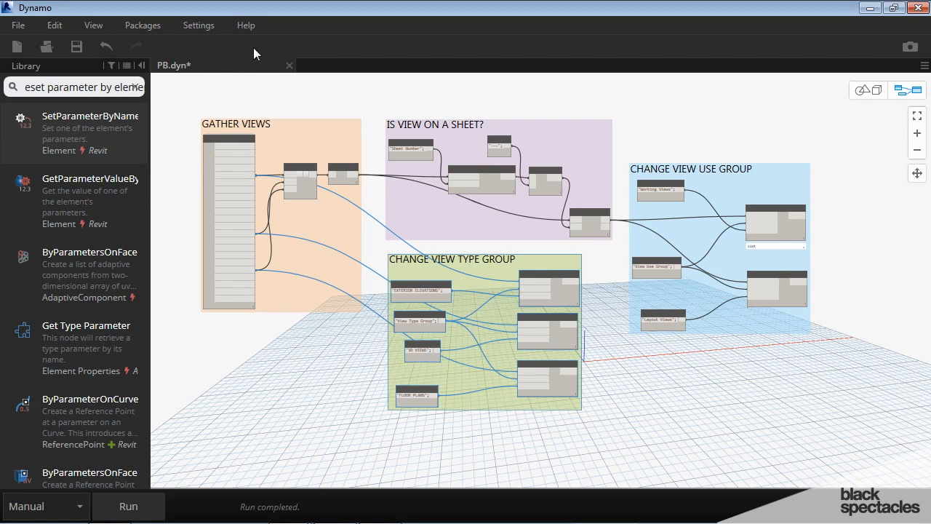
pyautogui.moveTo(138, 15)
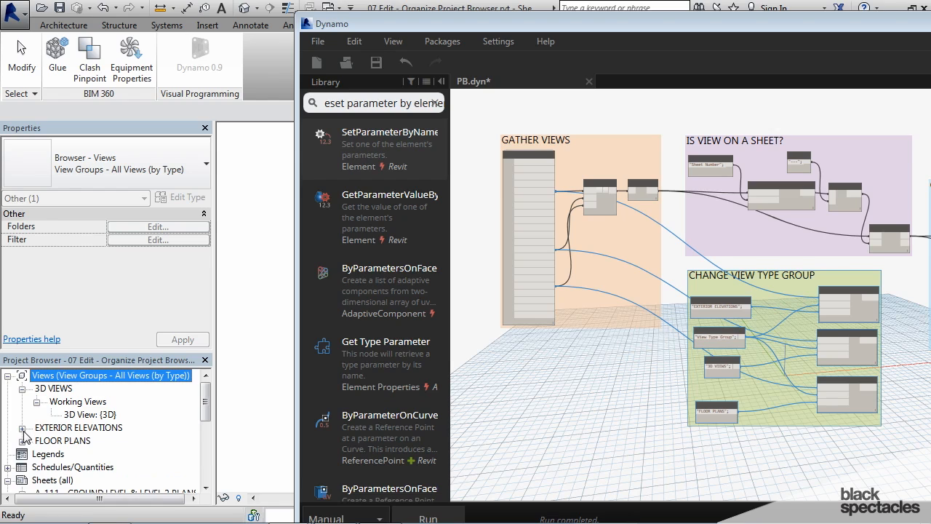
# Expand Exterior Elevations in the Revit Project Browser beside the Dynamo group
pyautogui.click(23, 427)
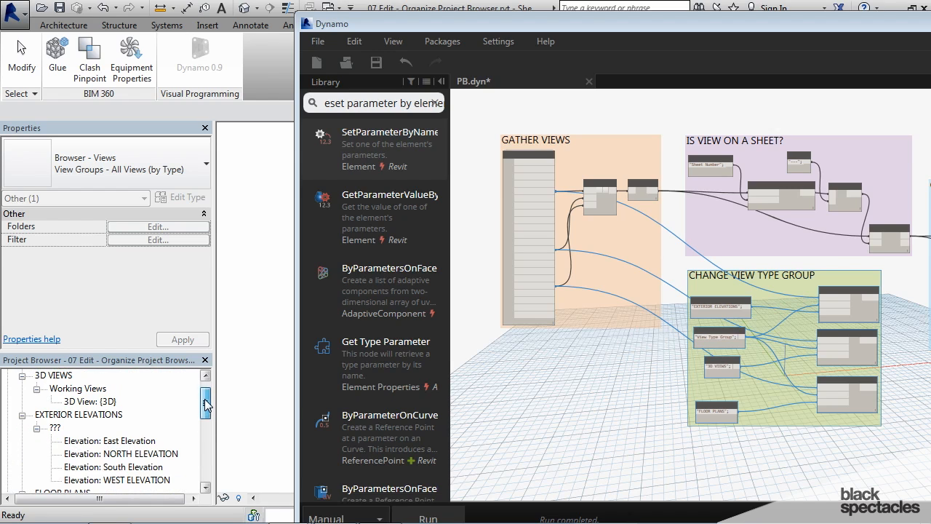
pyautogui.scroll(-3)
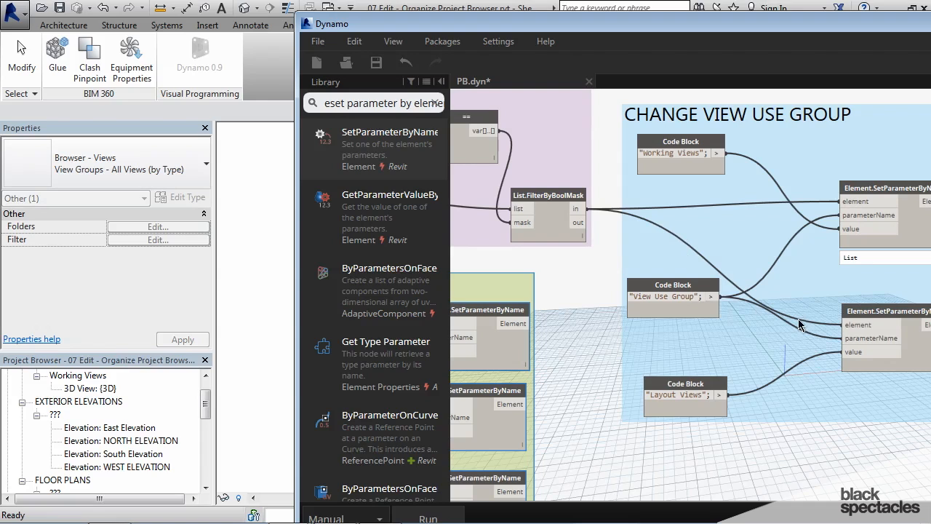
pyautogui.moveTo(576, 211)
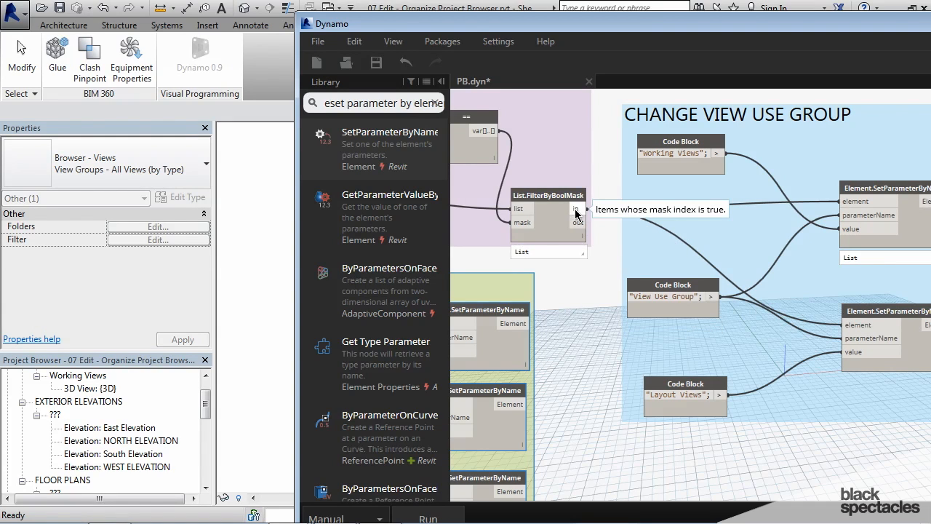
pyautogui.moveTo(852, 329)
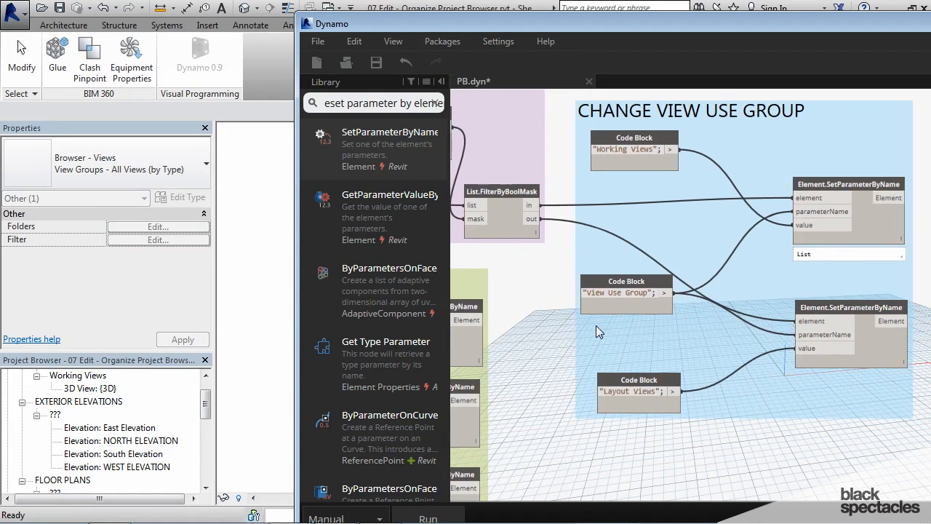
# Scroll the Project Browser to see elevations and floor plans under Layout Views
pyautogui.click(428, 518)
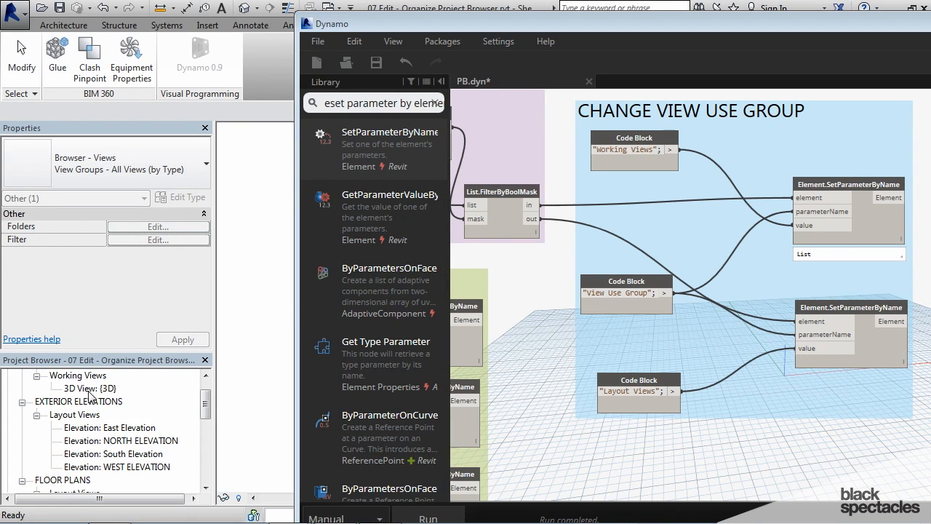
pyautogui.scroll(-3)
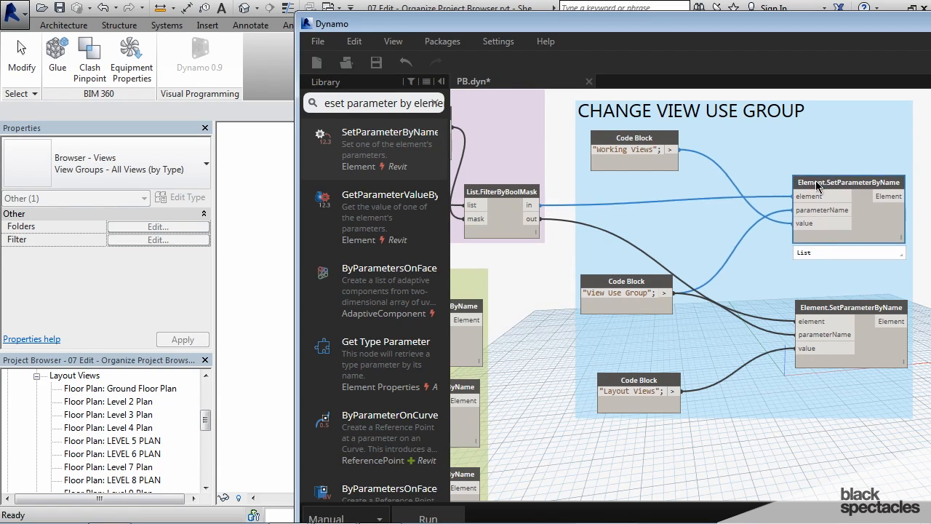
pyautogui.moveTo(531, 206)
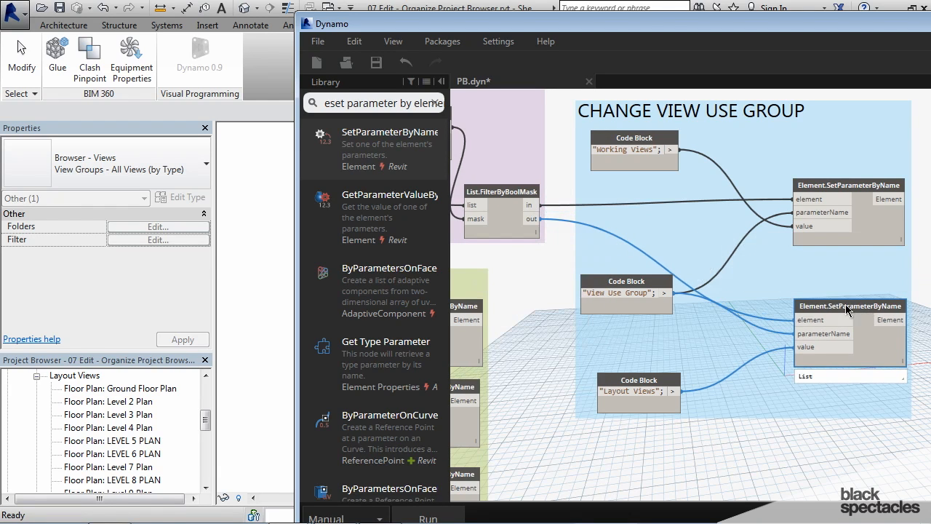
pyautogui.moveTo(531, 218)
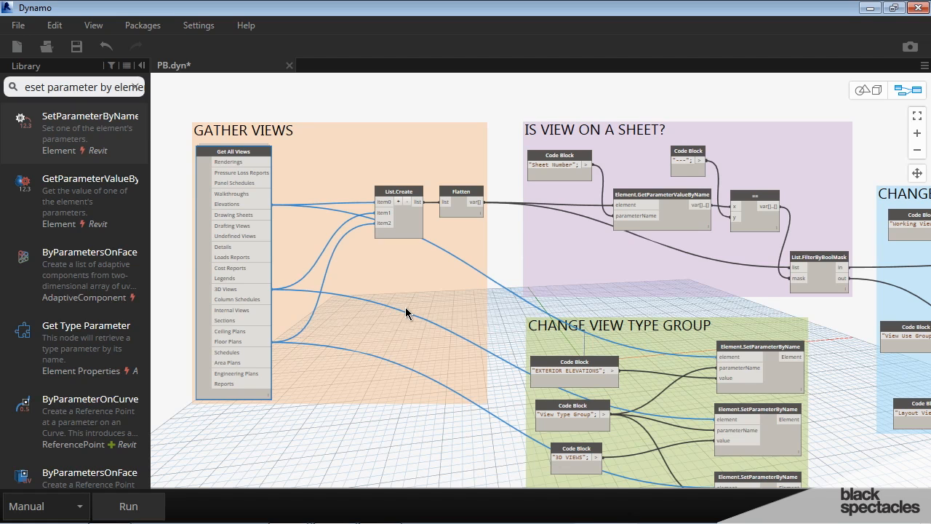
pyautogui.moveTo(416, 298)
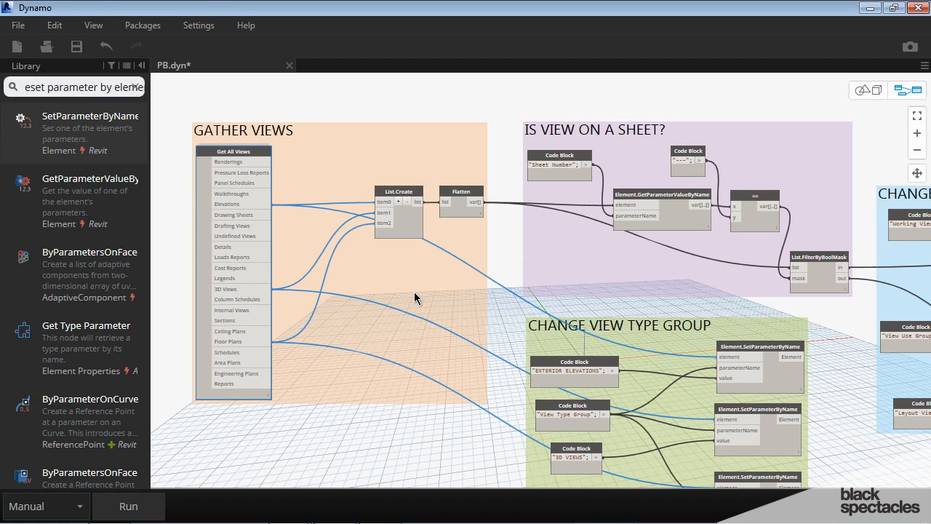